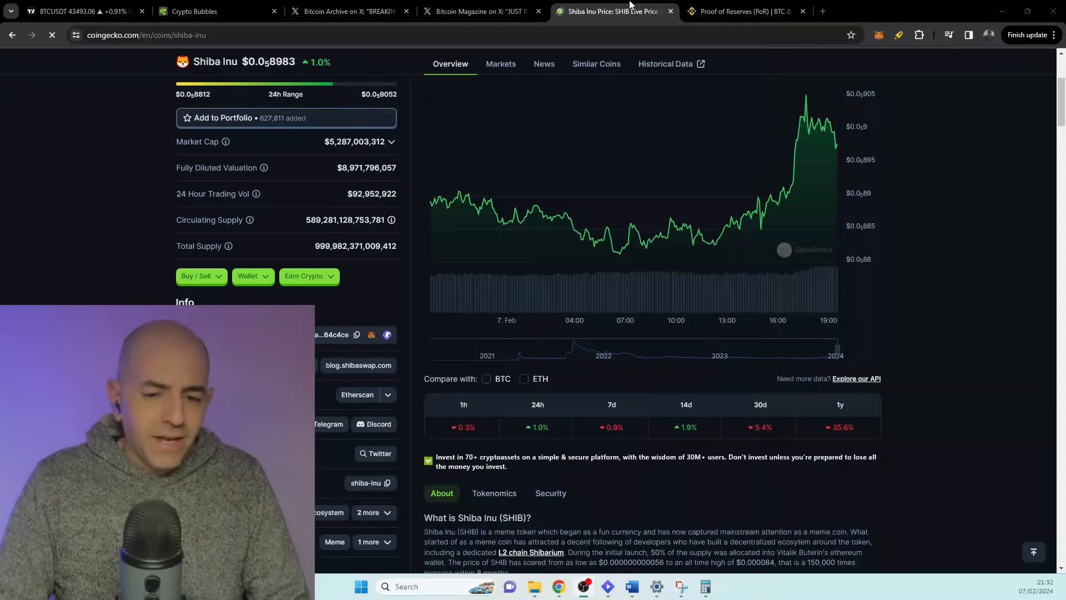
Return to the TradingView BTCUSDT 4-hour chart with its triangle and 40000 projection.
left_click(75, 11)
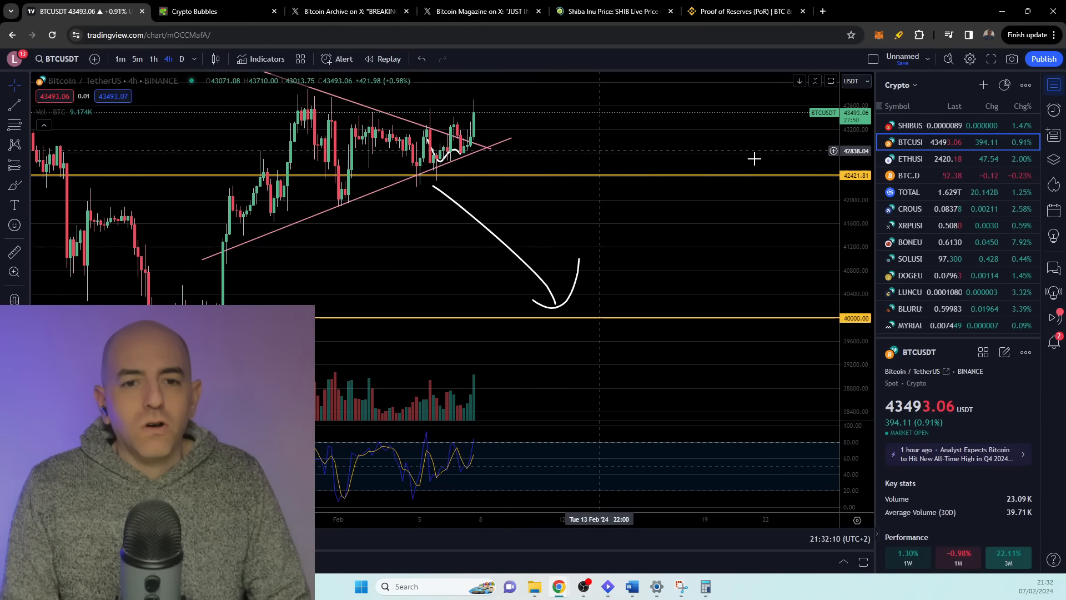
mouse_move(584, 222)
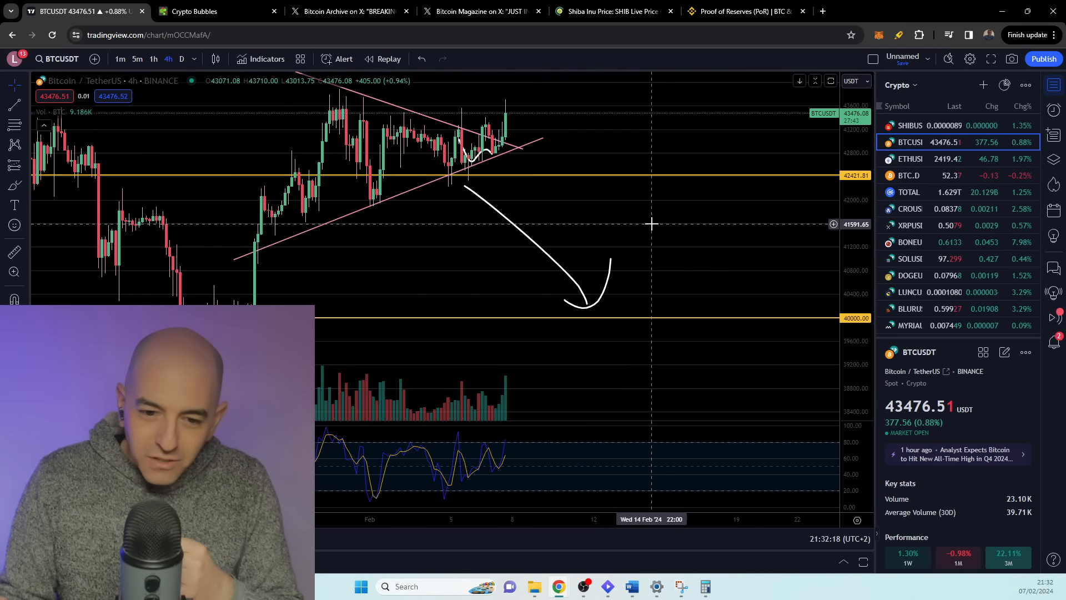
mouse_move(766, 445)
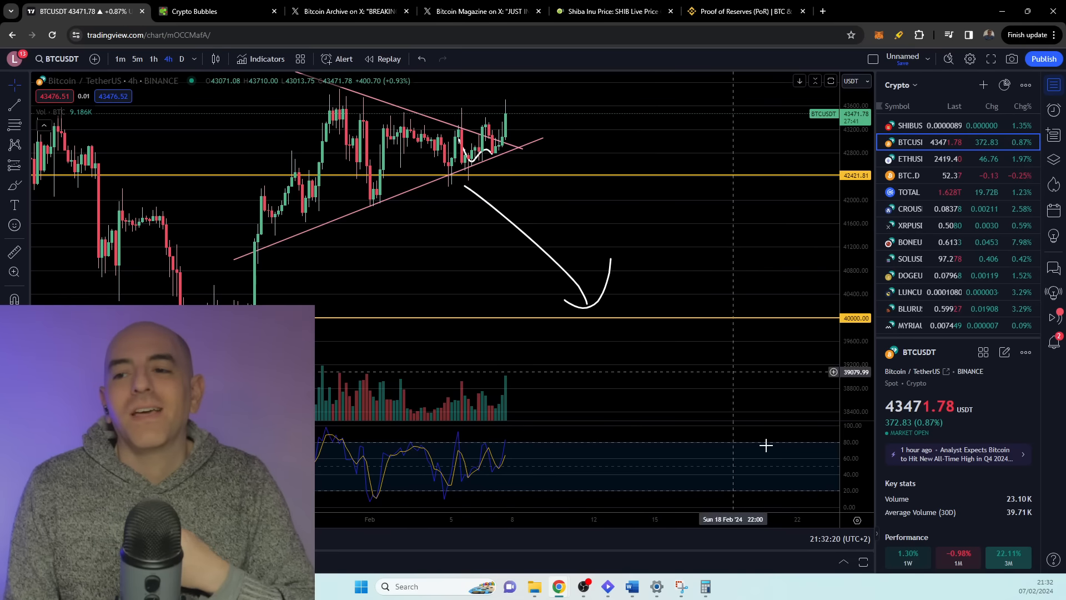
mouse_move(617, 187)
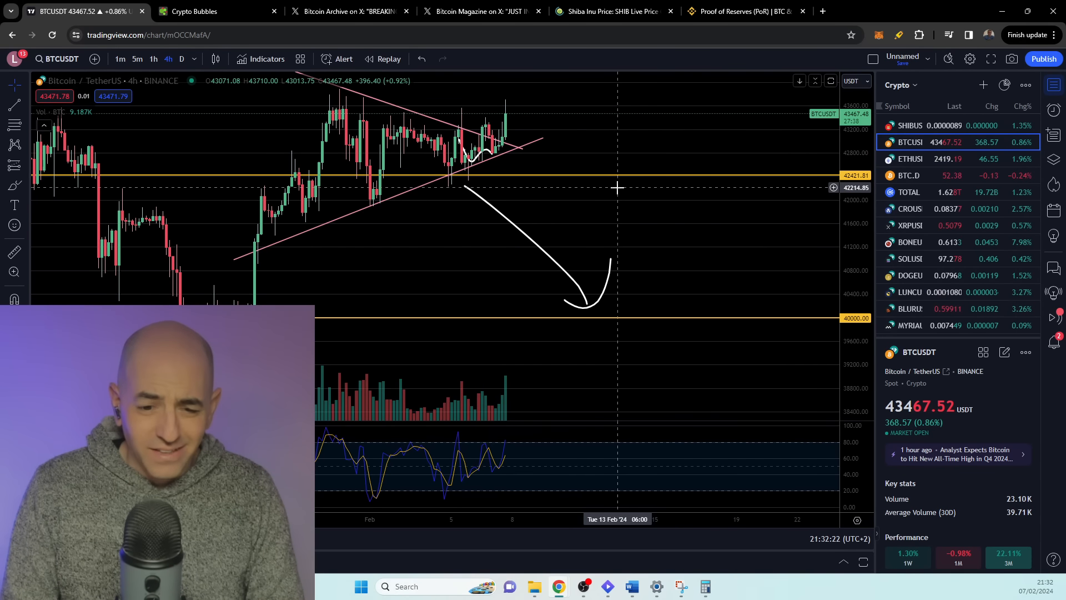
mouse_move(525, 143)
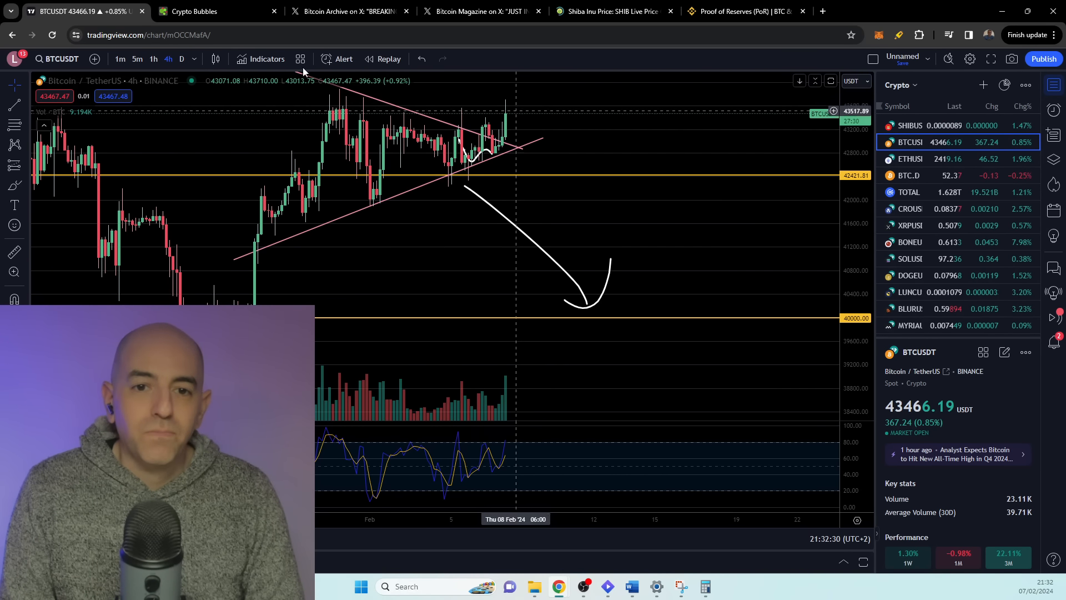
Browse the SHIBUSDT, ETHUSDT and TOTAL charts on 1h, then return to BTCUSDT.
left_click(909, 125)
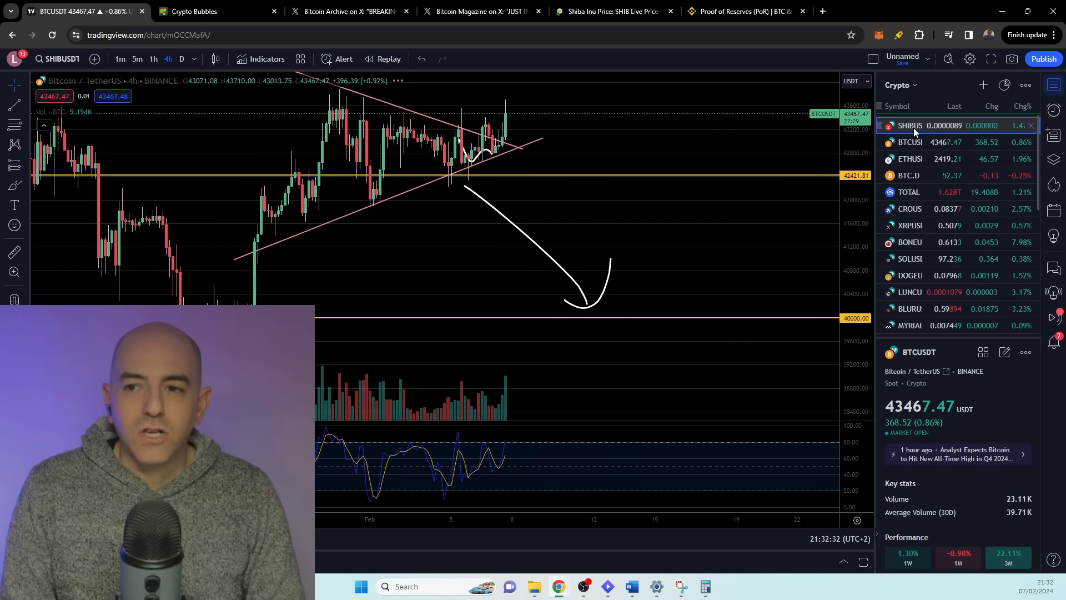
left_click(909, 125)
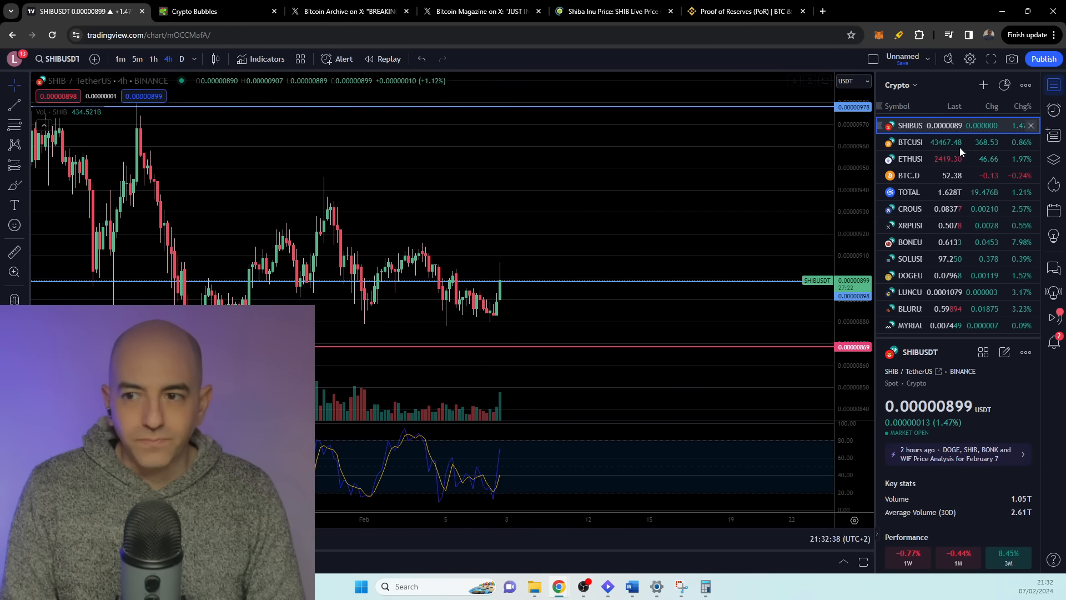
left_click(909, 159)
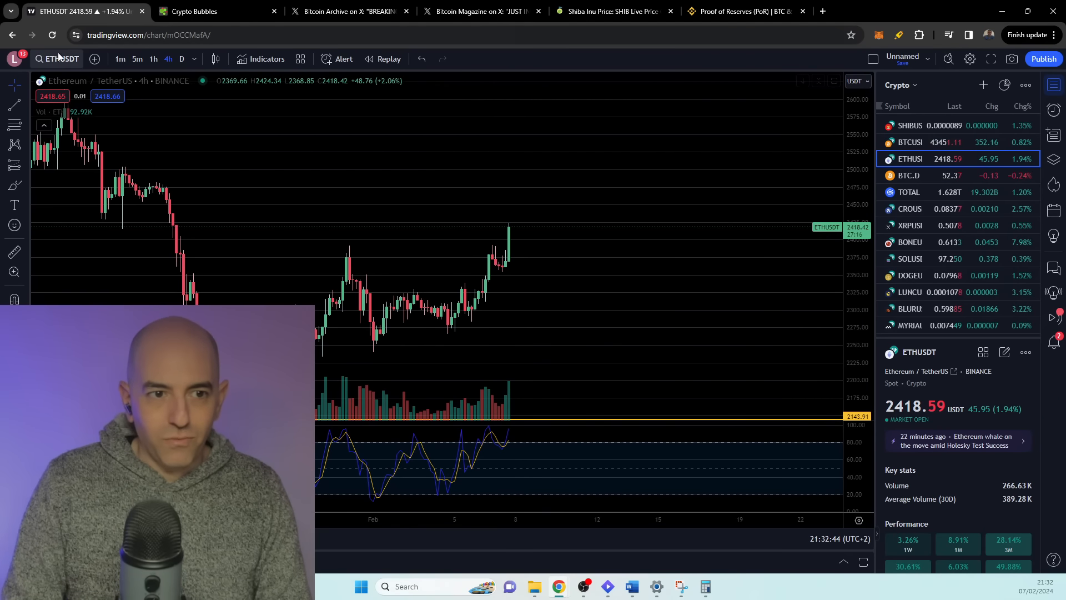
left_click(153, 58)
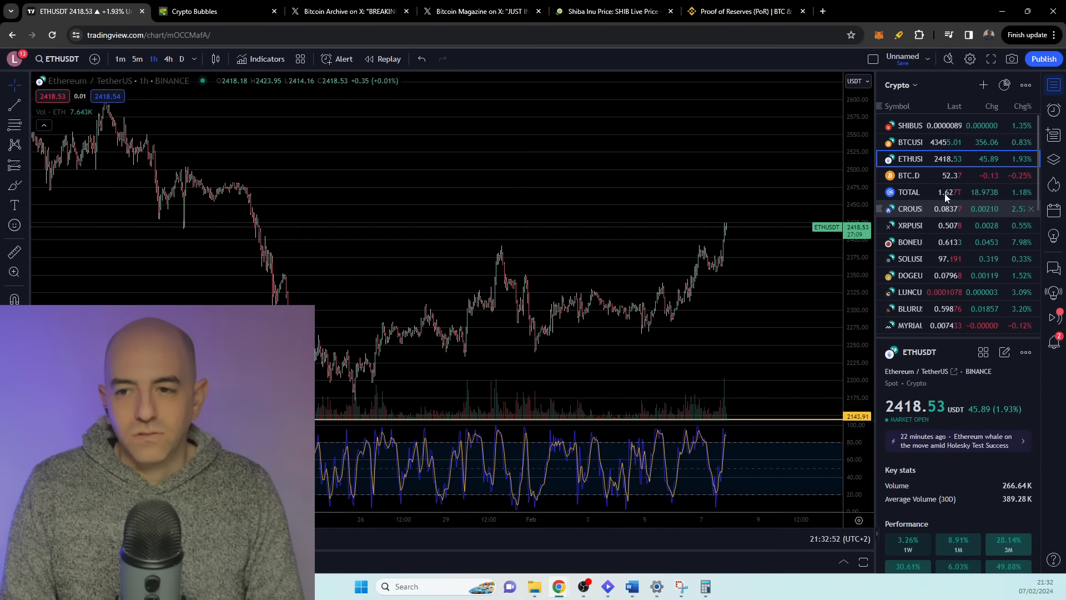
left_click(909, 192)
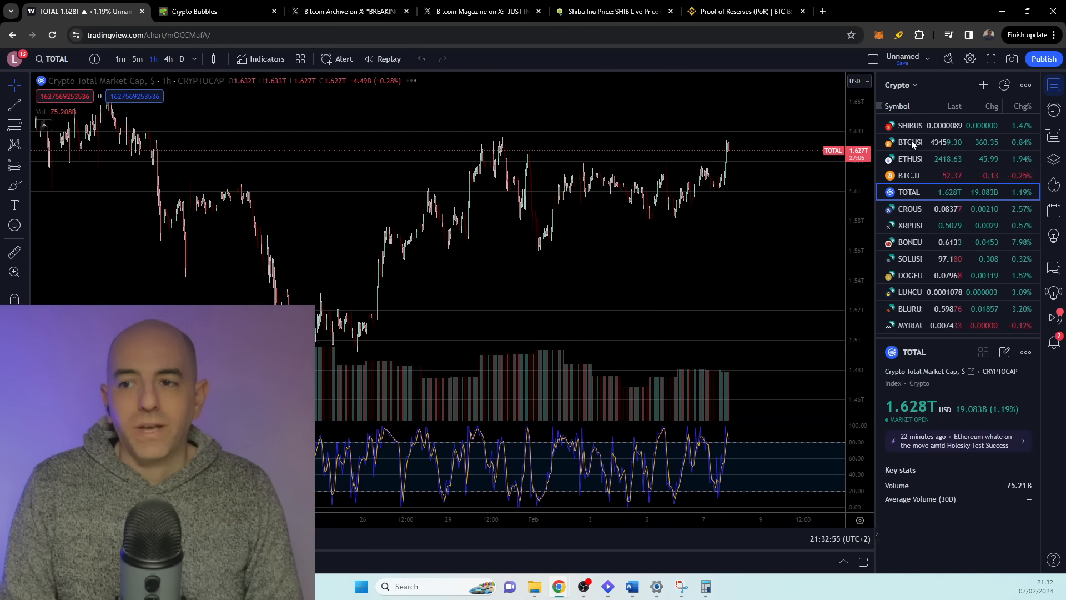
left_click(909, 142)
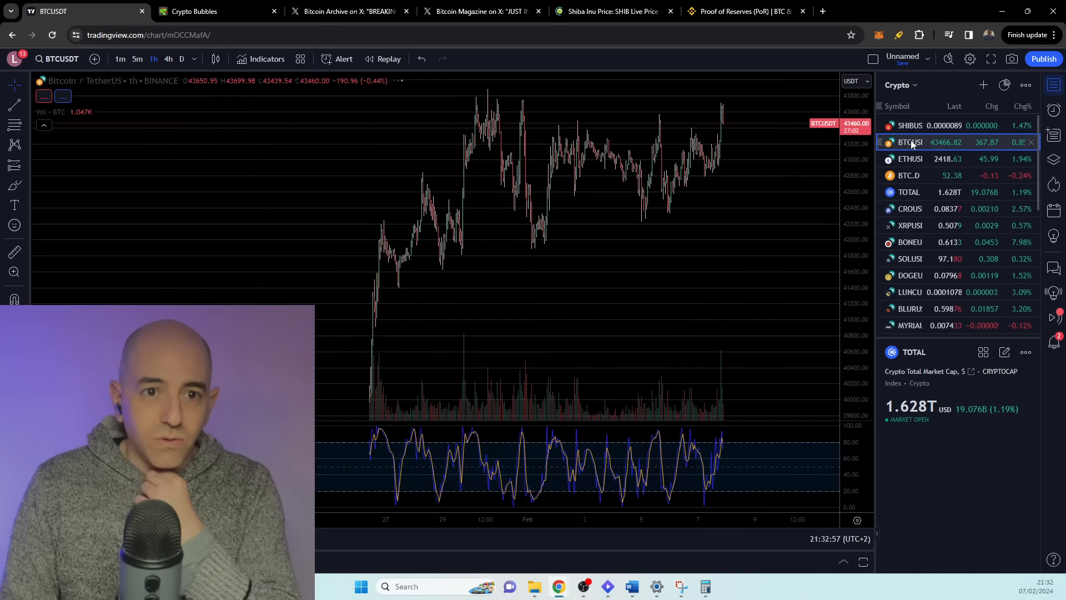
left_click(909, 142)
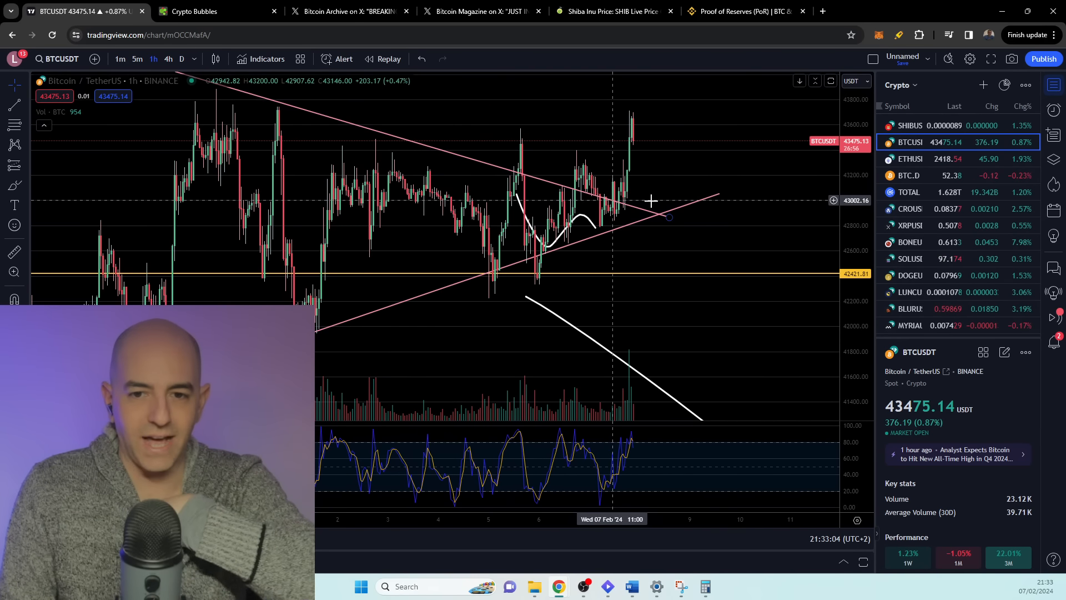
mouse_move(653, 216)
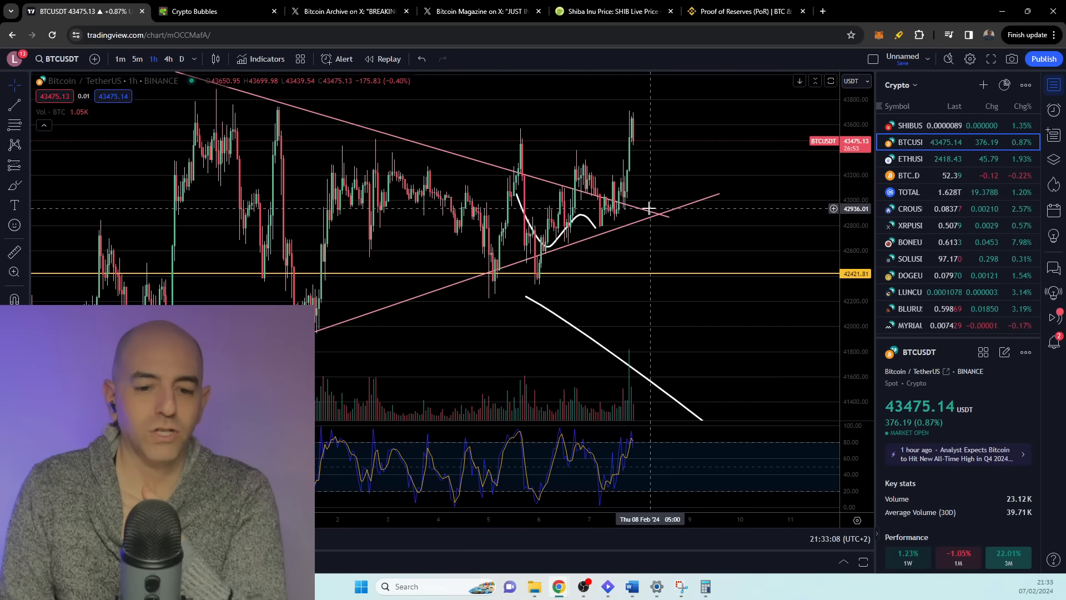
mouse_move(656, 219)
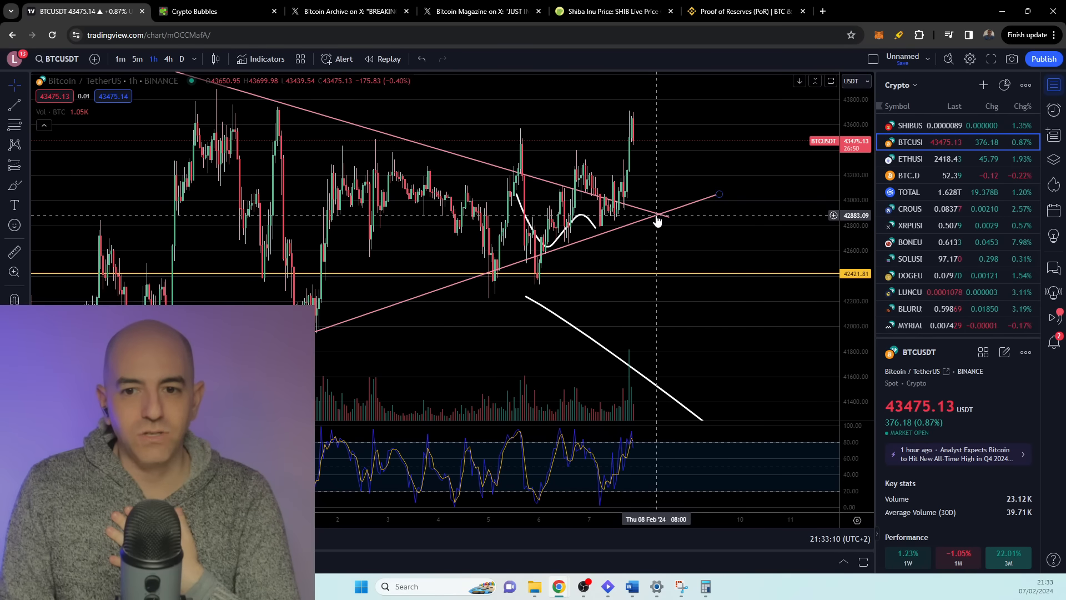
mouse_move(651, 206)
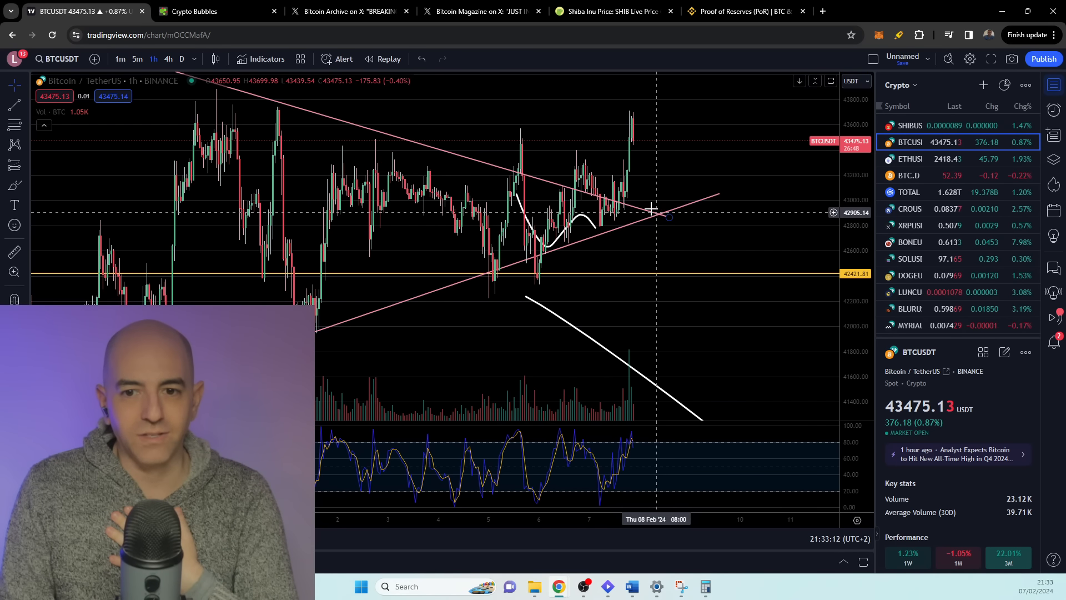
mouse_move(618, 216)
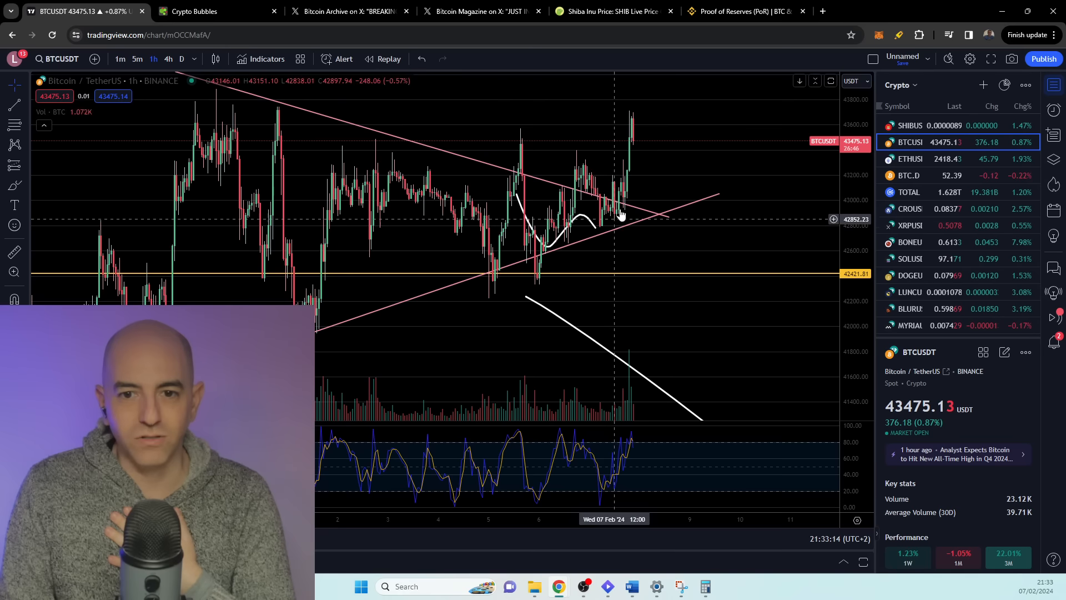
mouse_move(594, 239)
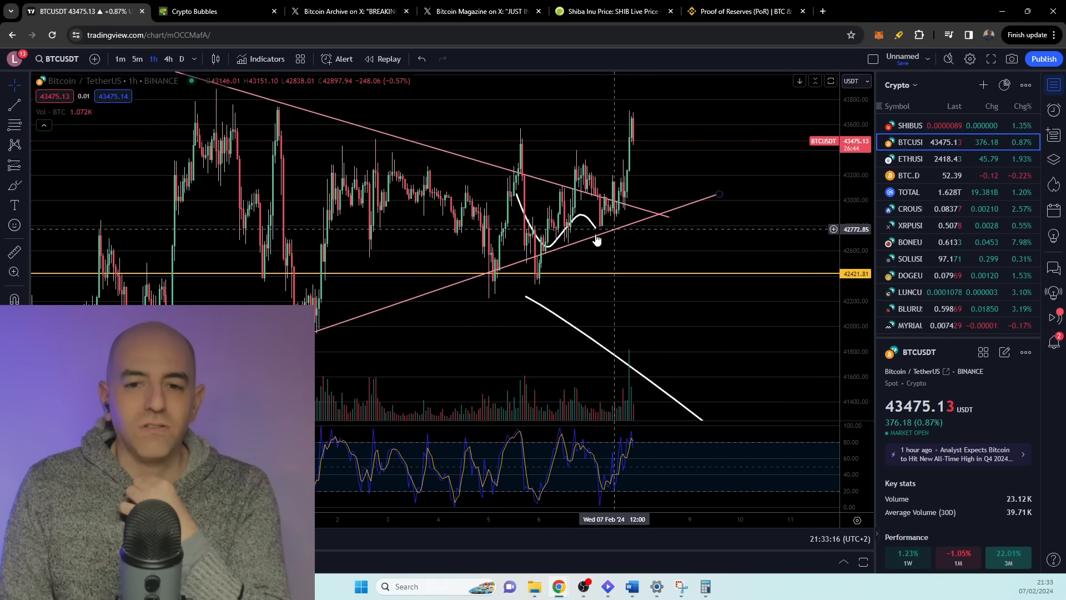
mouse_move(643, 118)
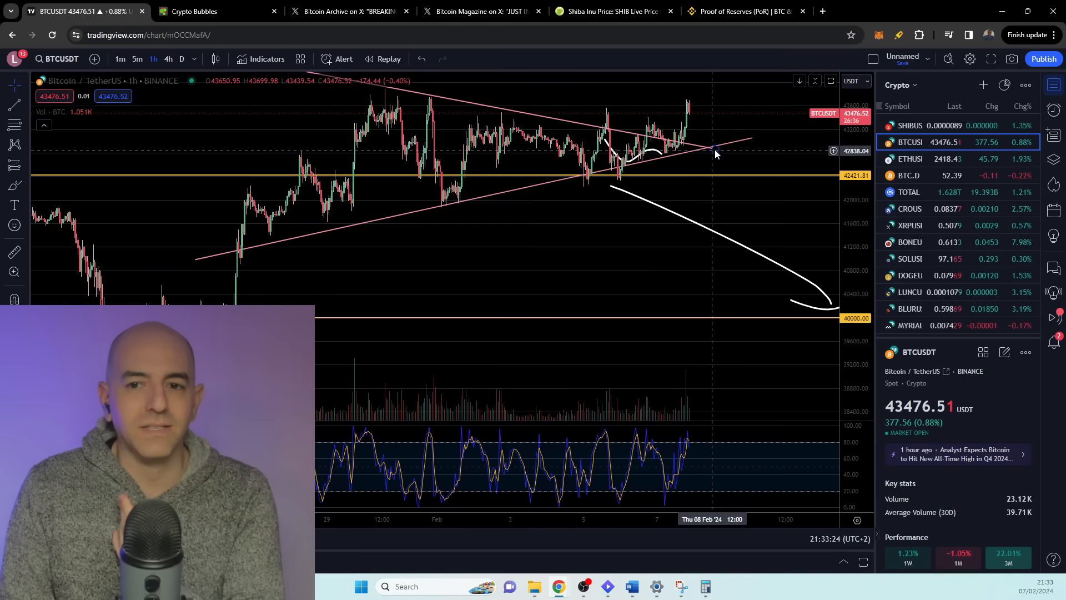
mouse_move(709, 91)
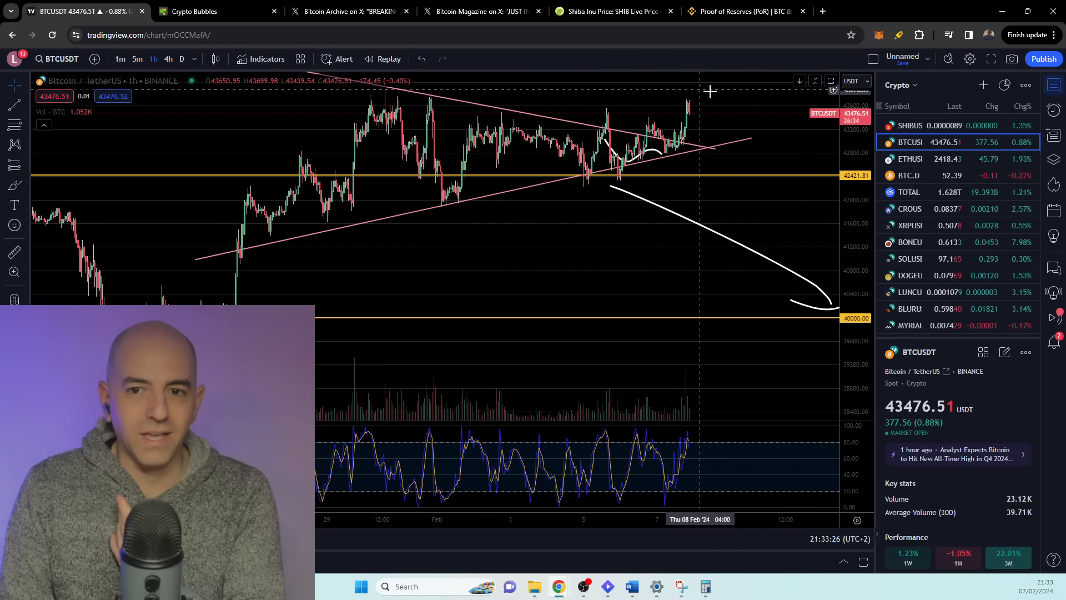
mouse_move(618, 185)
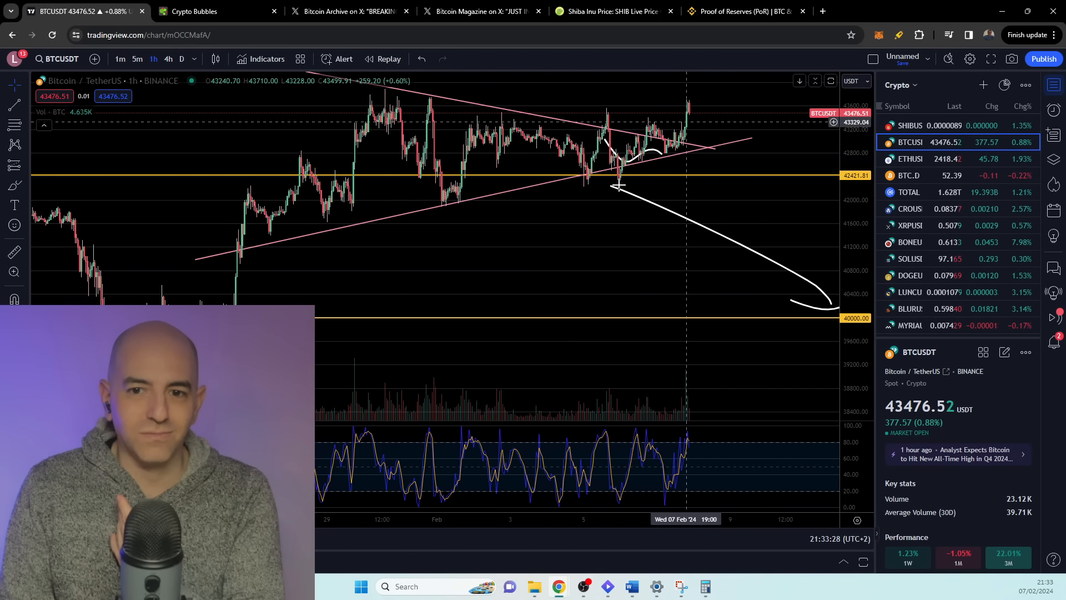
mouse_move(739, 134)
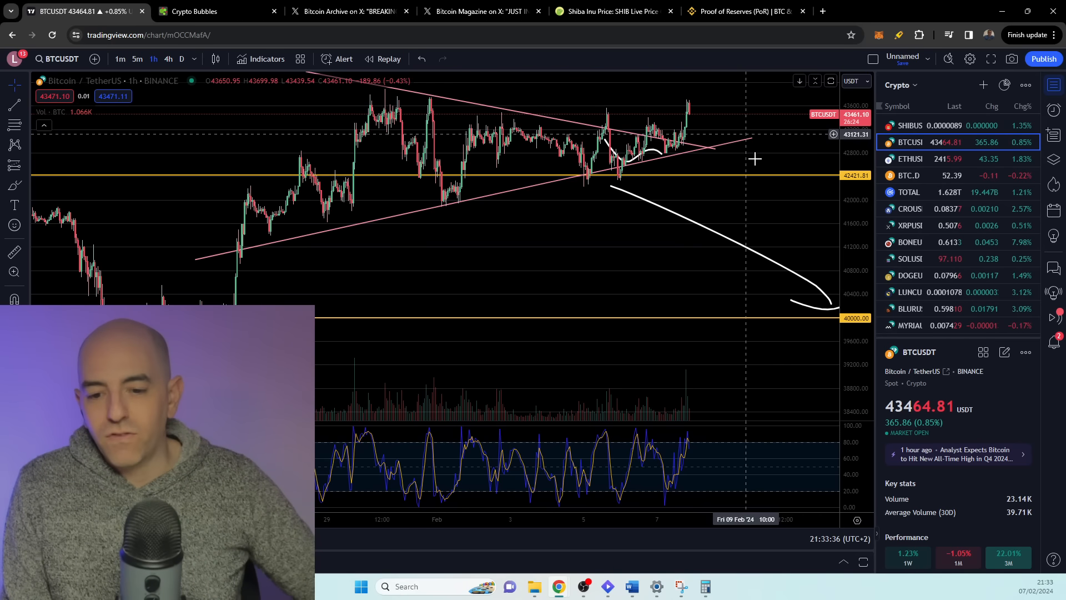
mouse_move(686, 450)
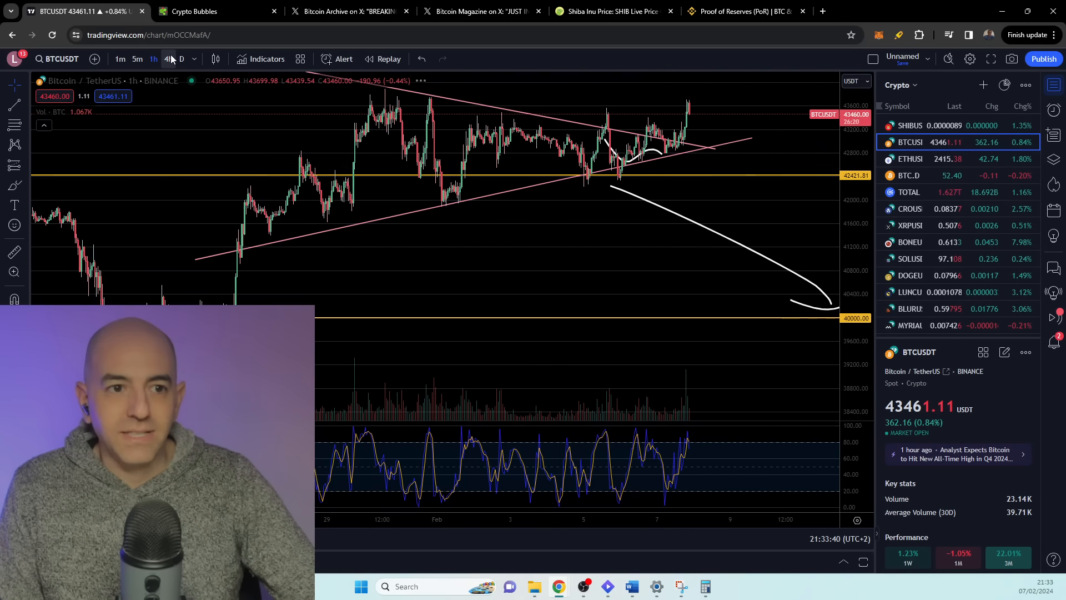
Move the BTCUSDT chart from 4h to daily candles and scroll the watchlist.
left_click(167, 60)
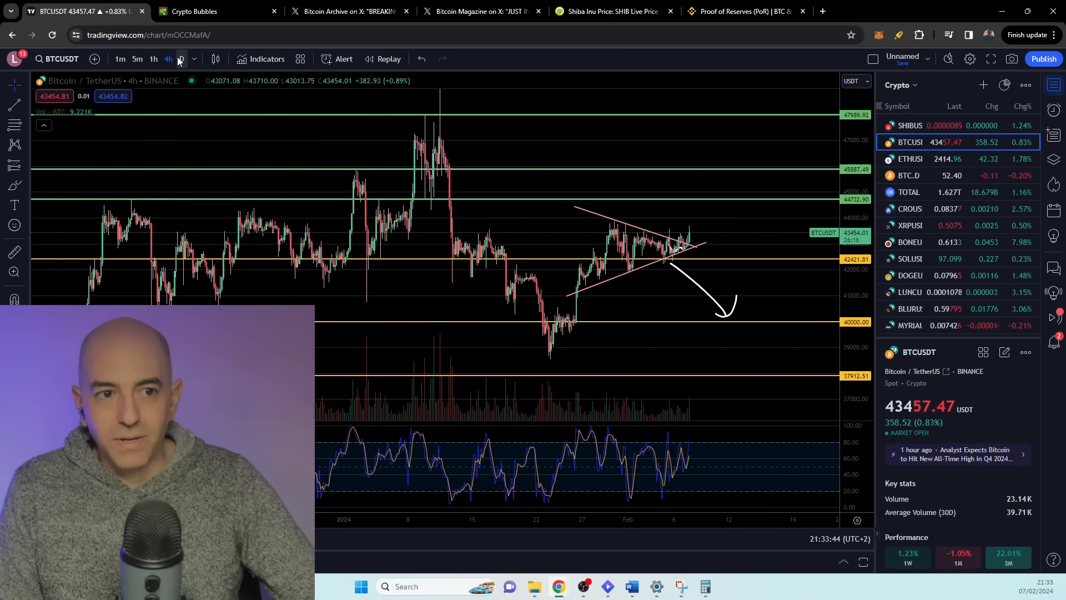
left_click(182, 58)
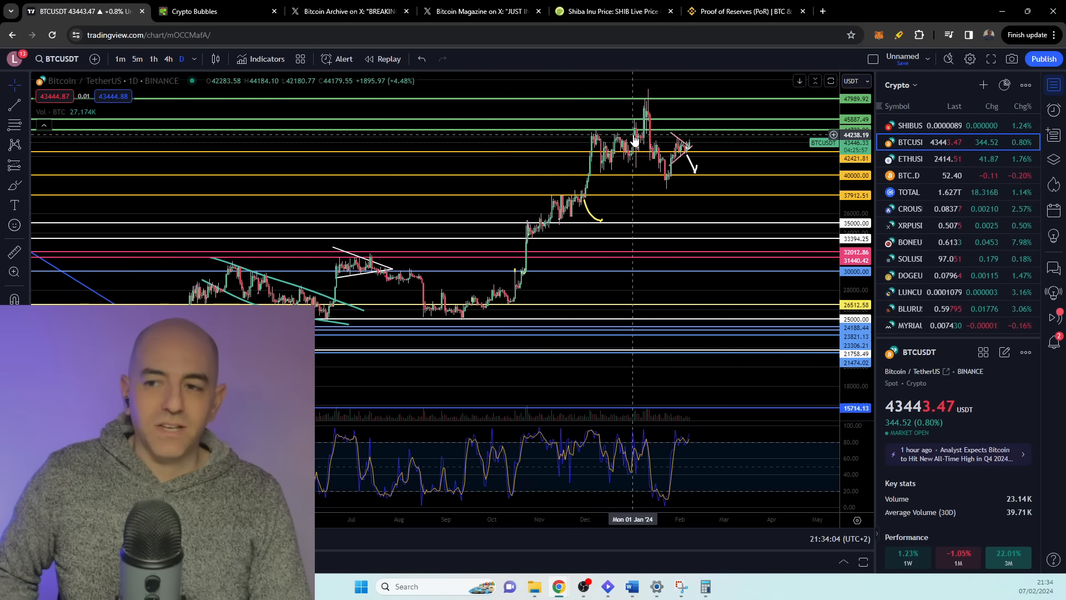
scroll("down", 3)
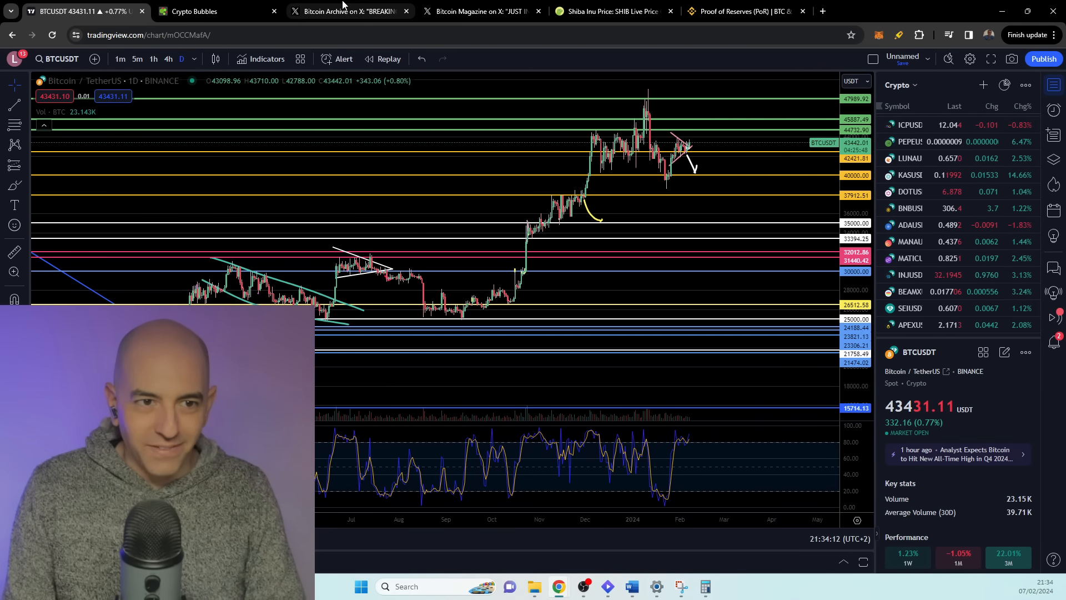
Read Bitcoin Archive's post on Fidelity's 1% spot Bitcoin allocation and its replies.
left_click(347, 11)
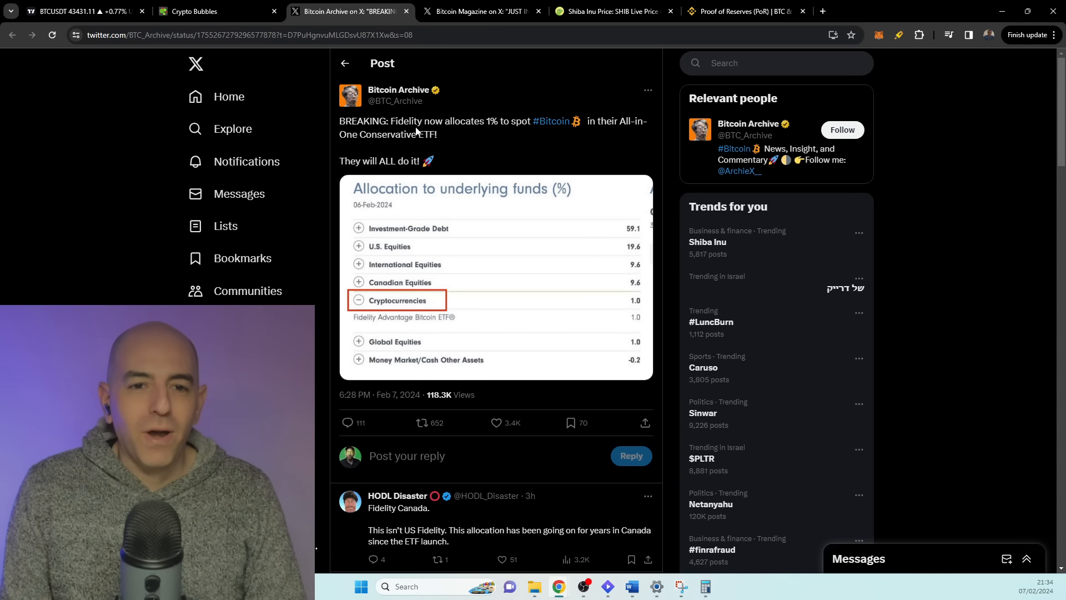
mouse_move(485, 124)
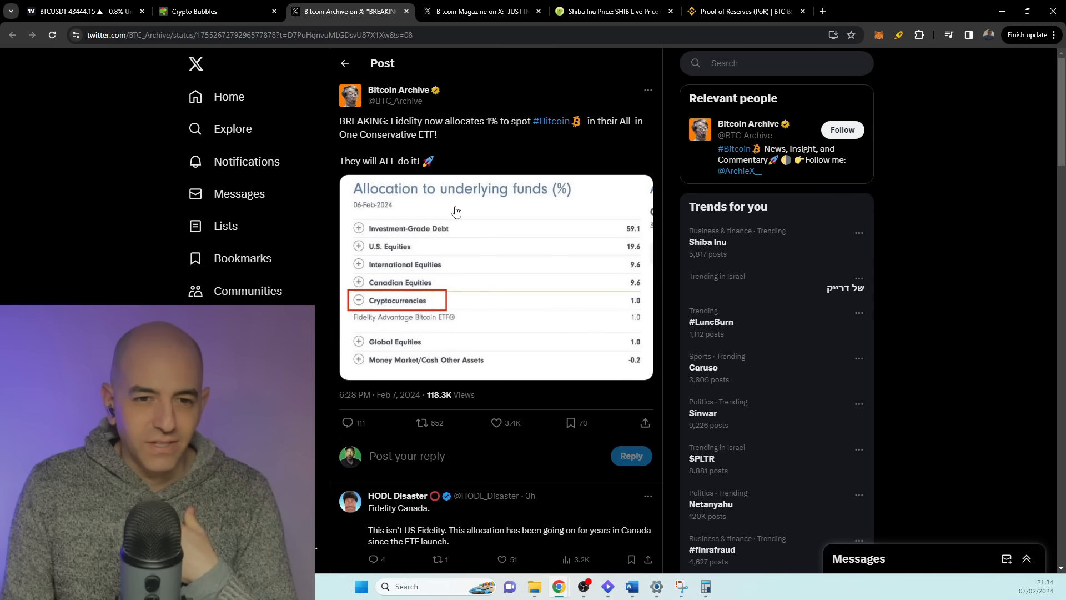
scroll("down", 3)
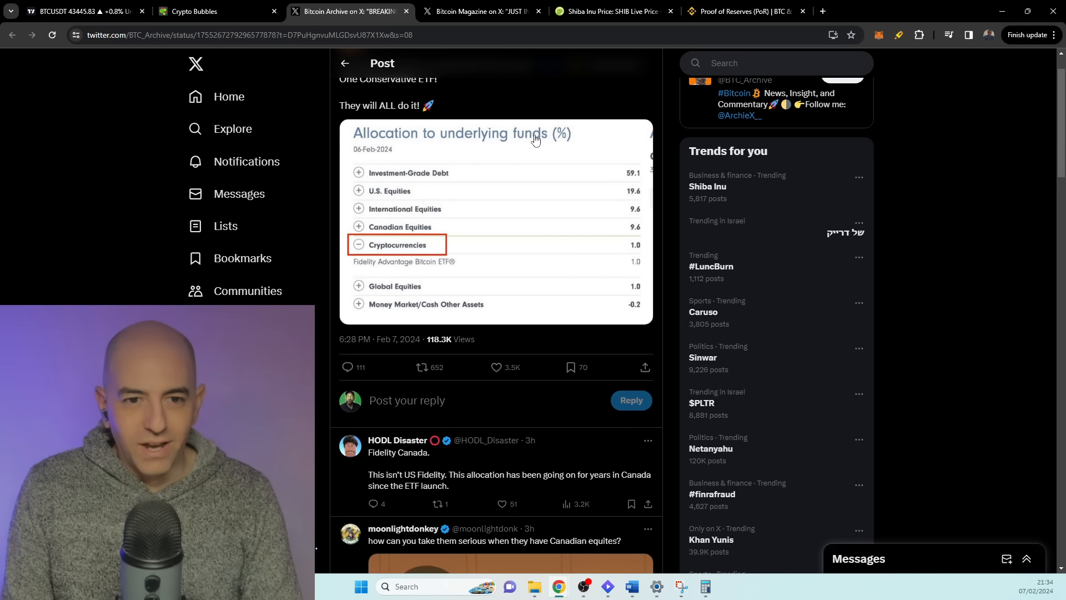
scroll("up", 3)
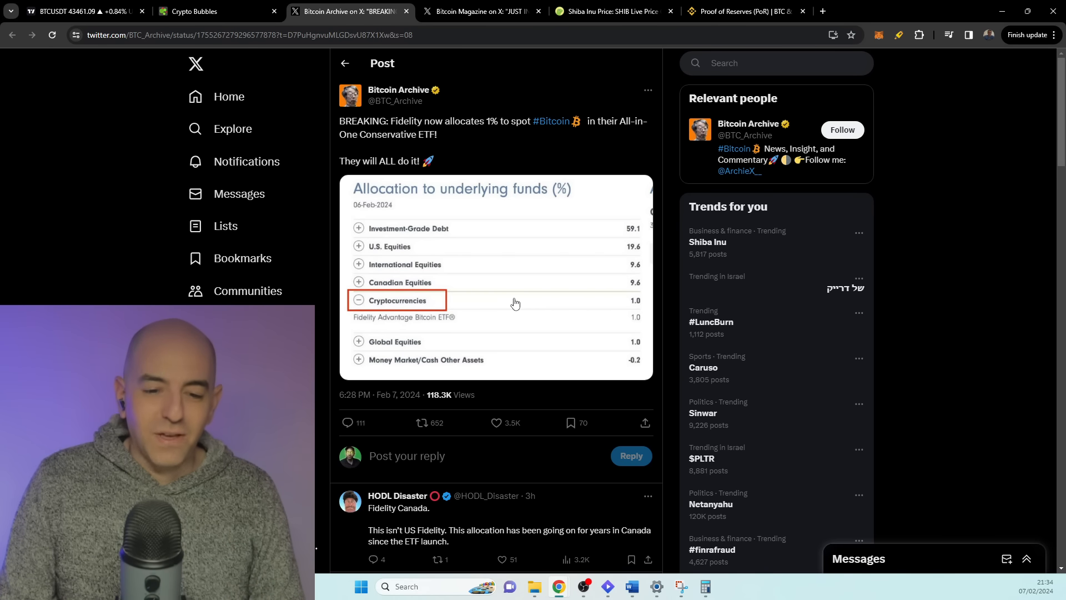
mouse_move(530, 297)
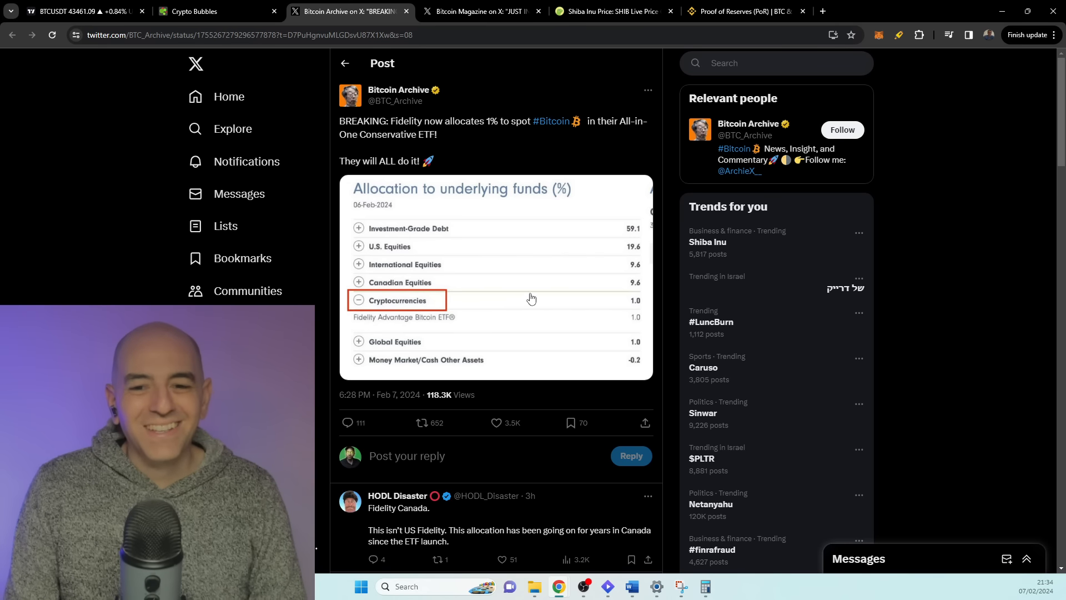
mouse_move(498, 257)
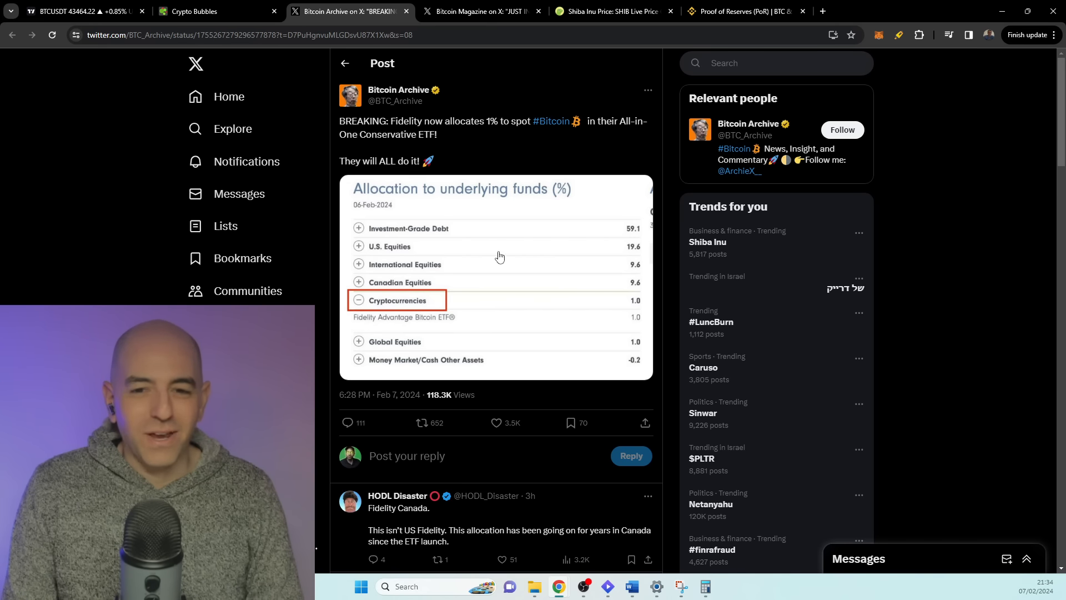
mouse_move(381, 296)
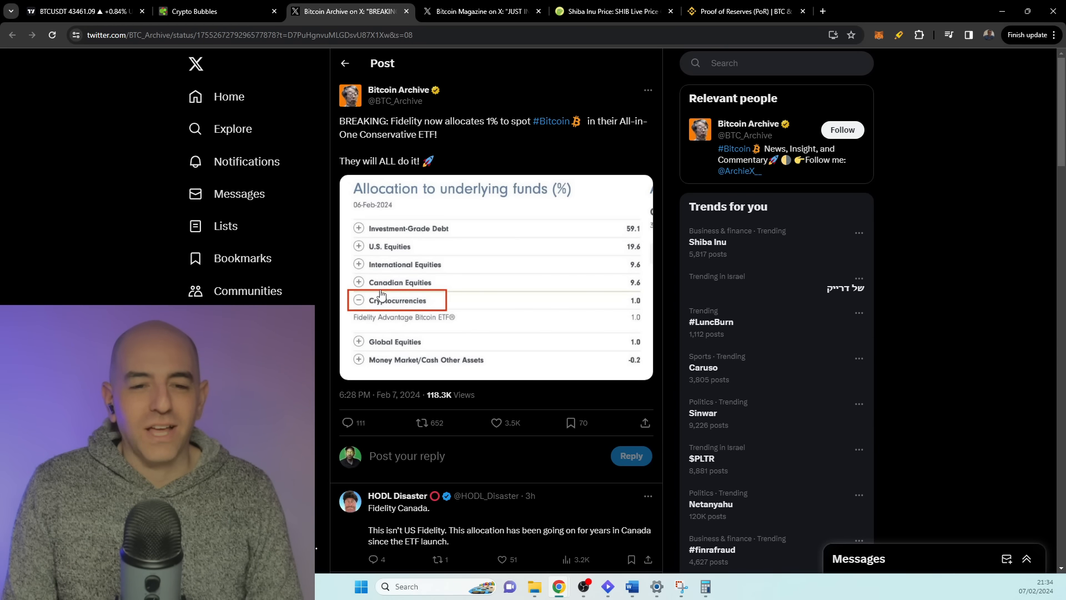
mouse_move(413, 306)
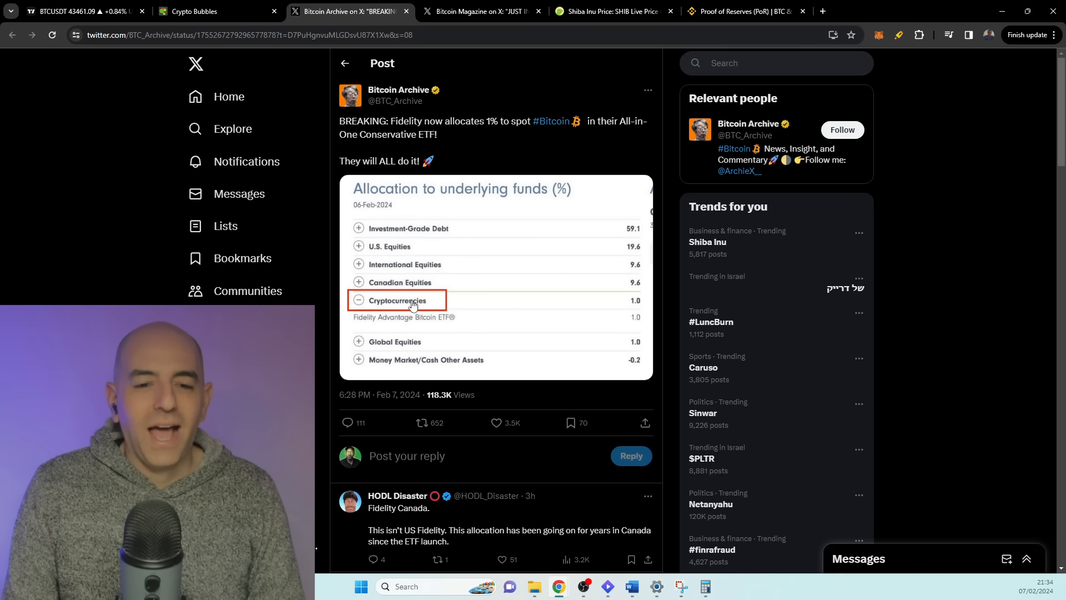
scroll("down", 3)
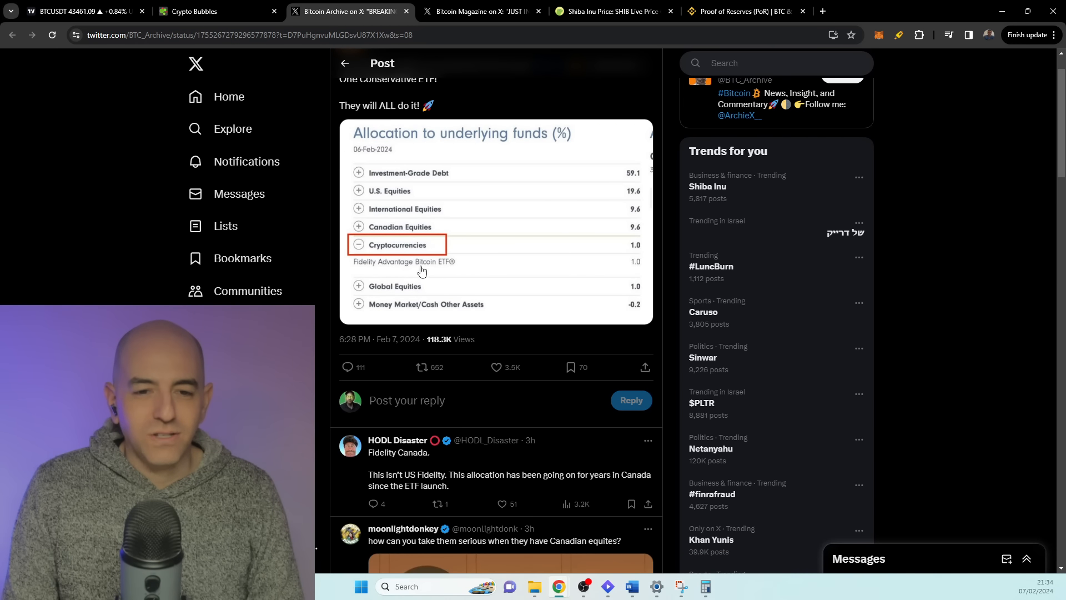
mouse_move(376, 295)
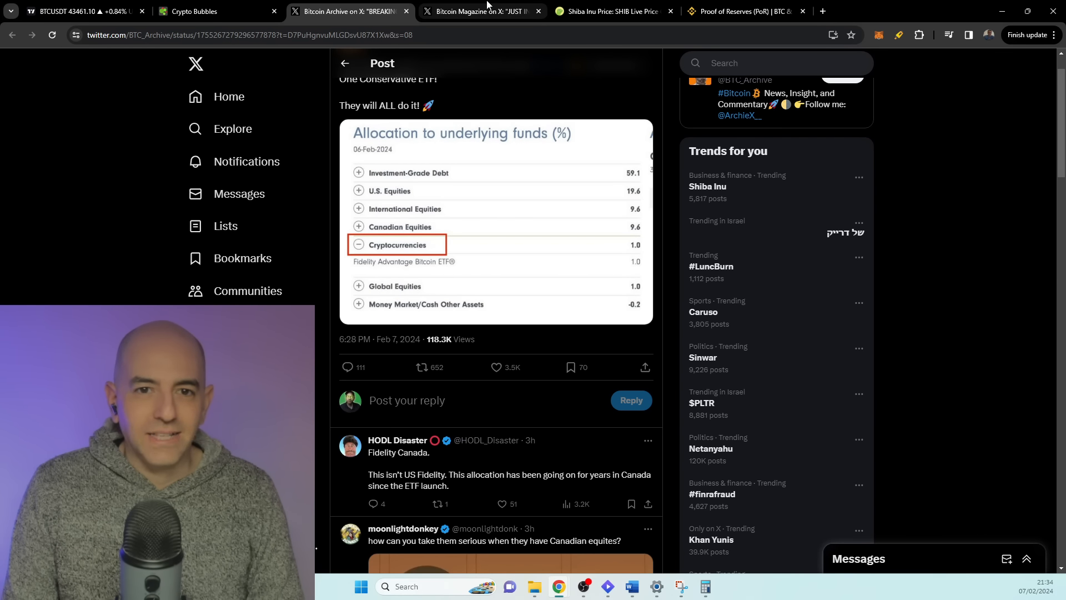
mouse_move(479, 11)
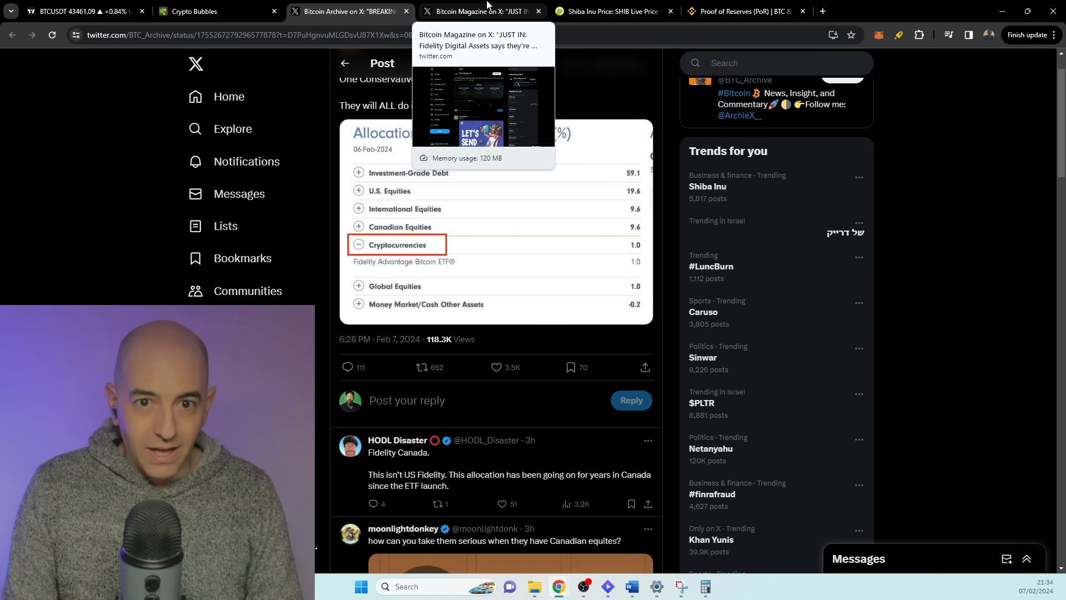
Read Bitcoin Magazine's Fidelity Digital Assets bullish post and scroll through its replies.
left_click(480, 11)
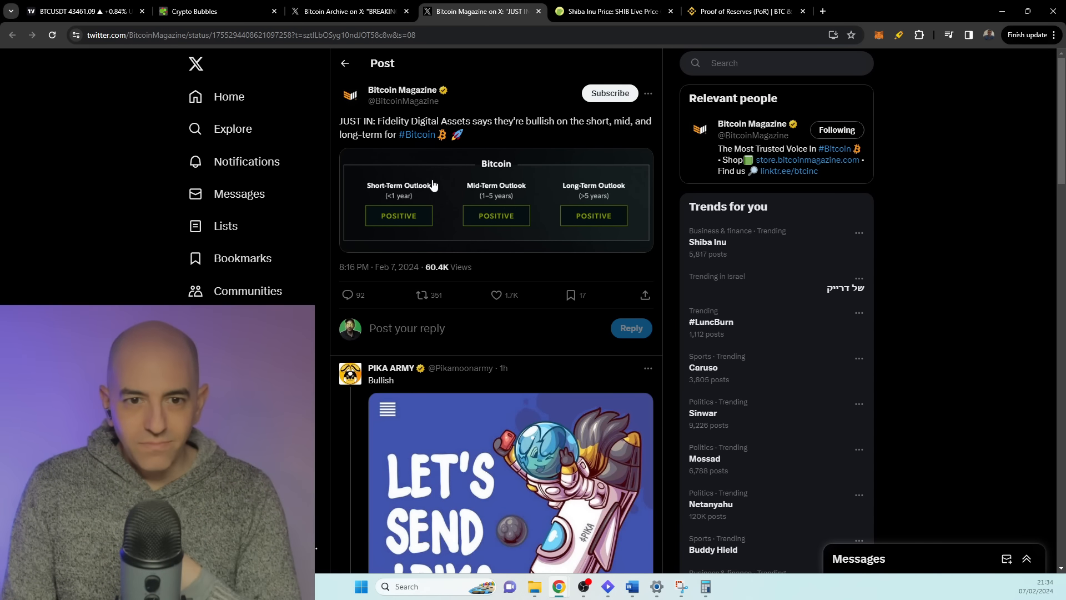
mouse_move(506, 131)
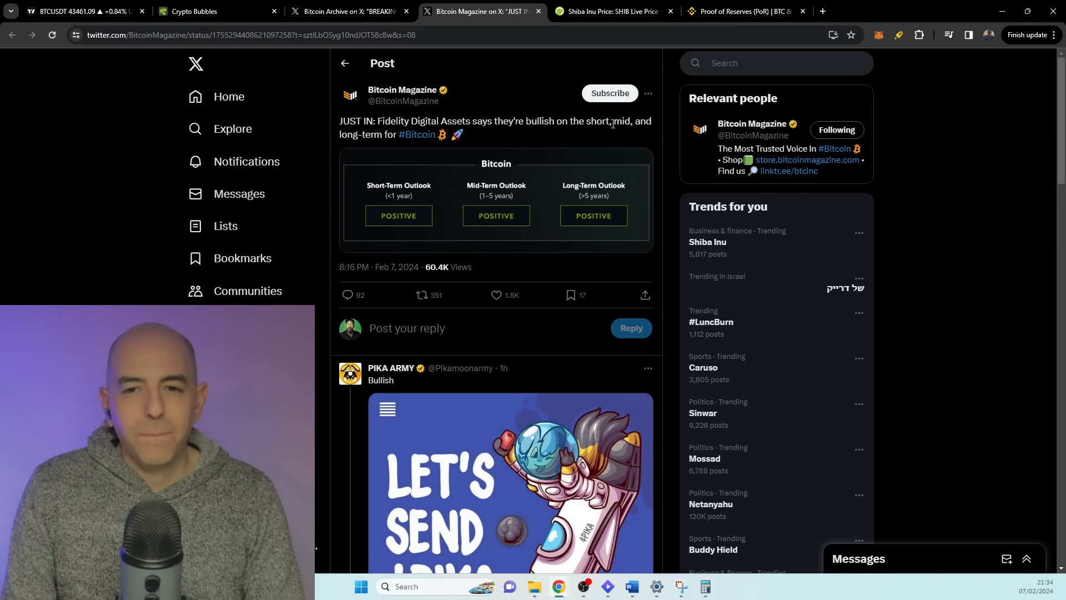
mouse_move(366, 212)
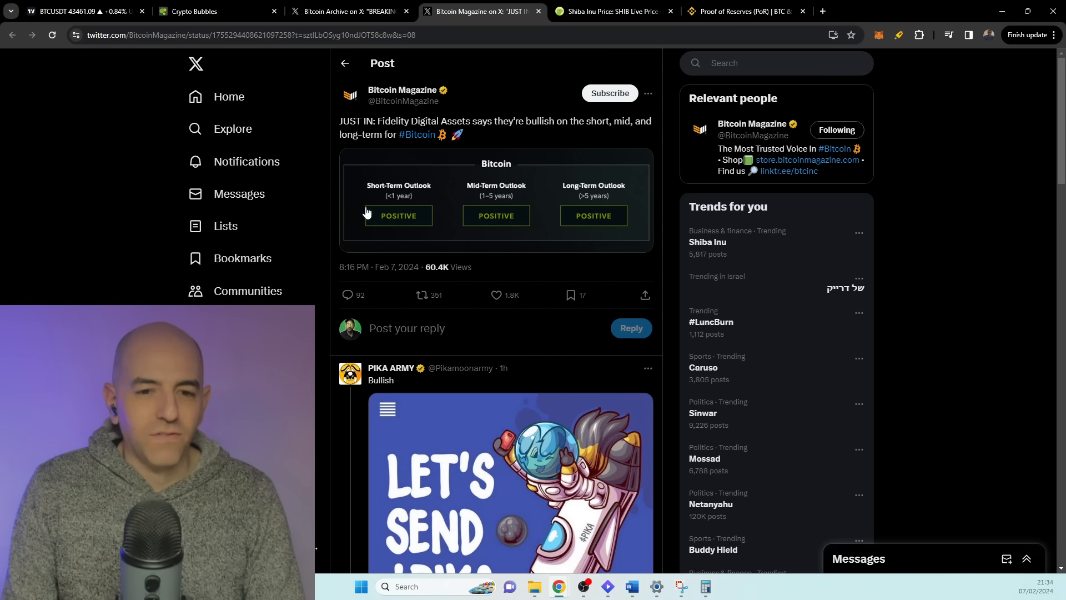
mouse_move(580, 205)
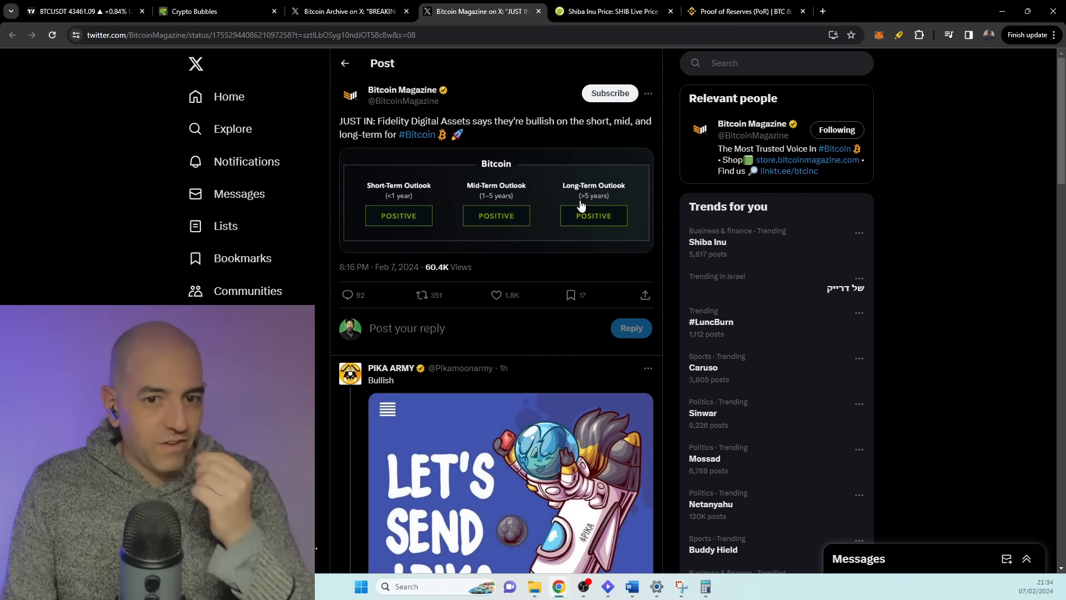
mouse_move(517, 210)
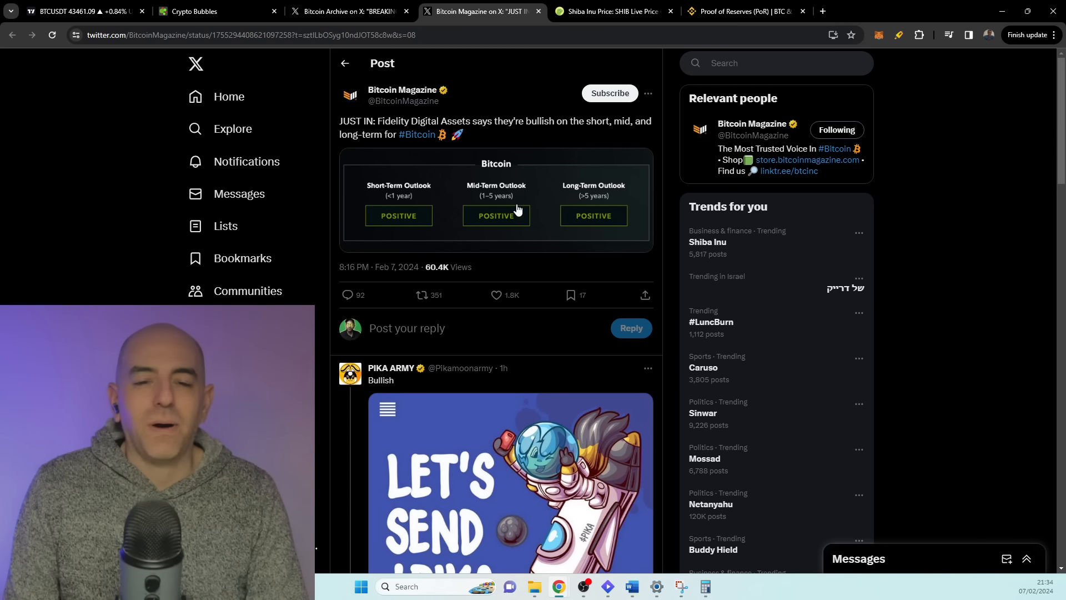
mouse_move(510, 189)
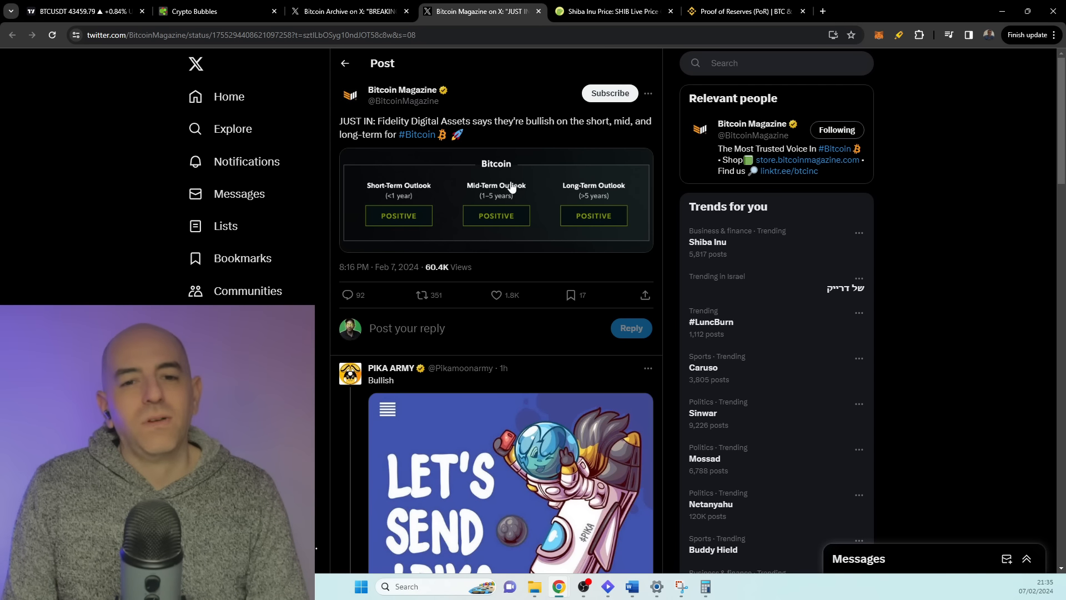
scroll("down", 3)
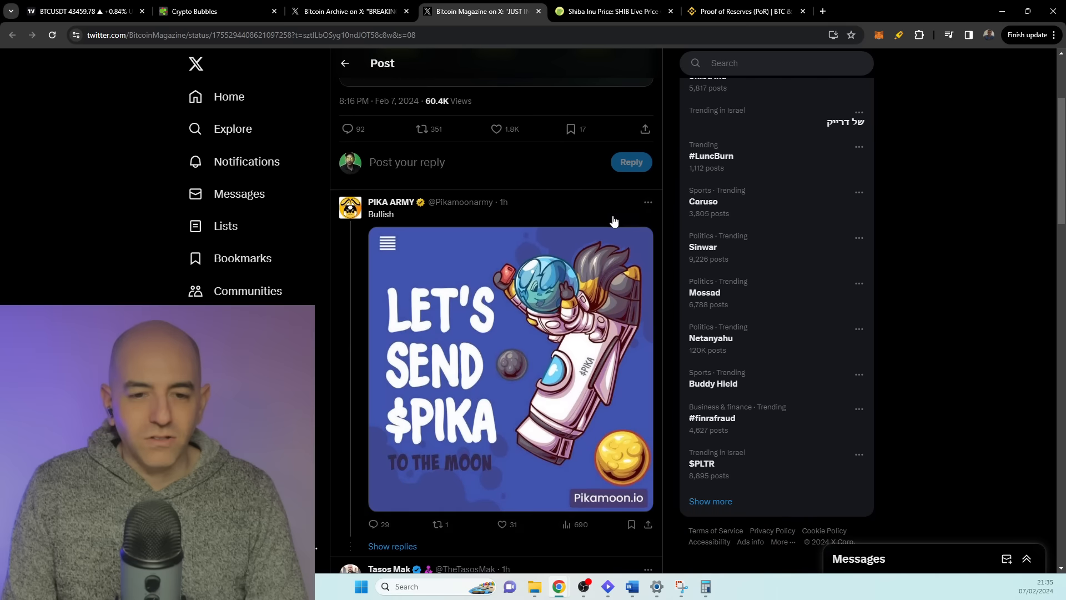
scroll("down", 3)
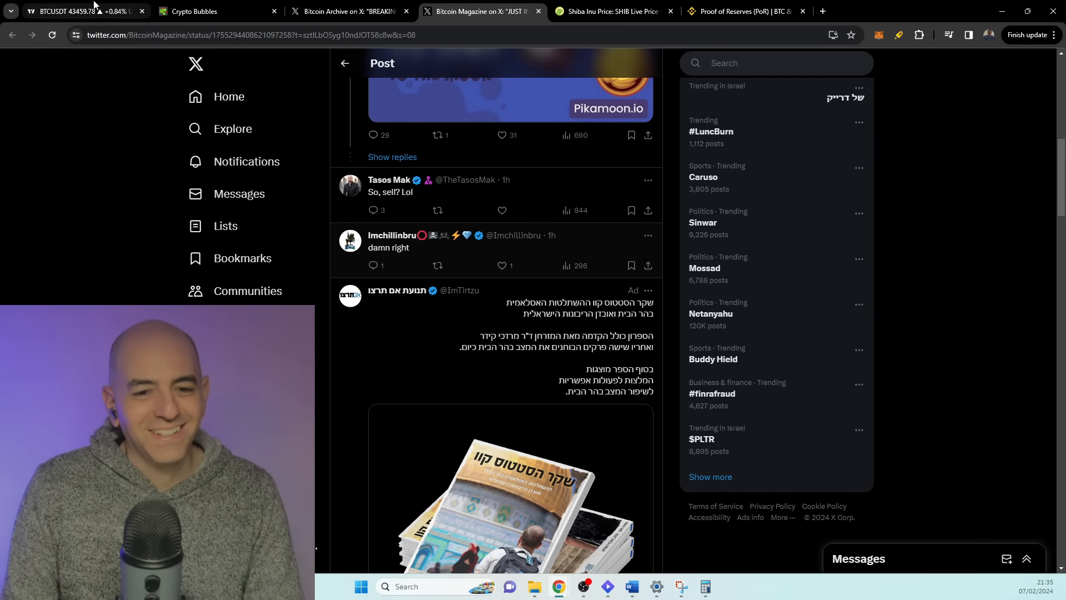
Return to the TradingView Bitcoin chart on the 1-hour timeframe.
left_click(82, 11)
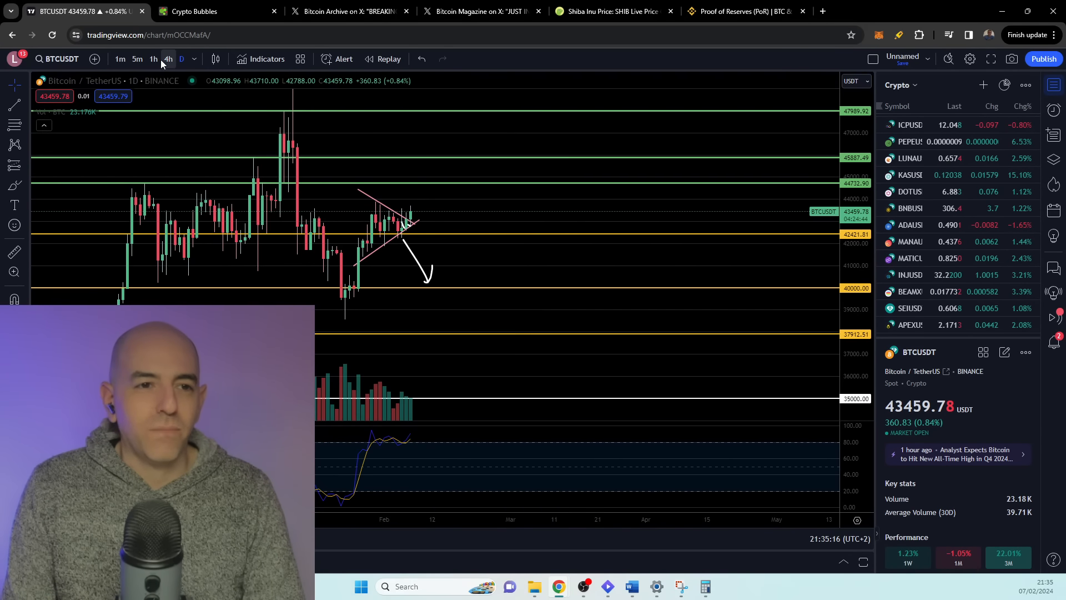
left_click(152, 58)
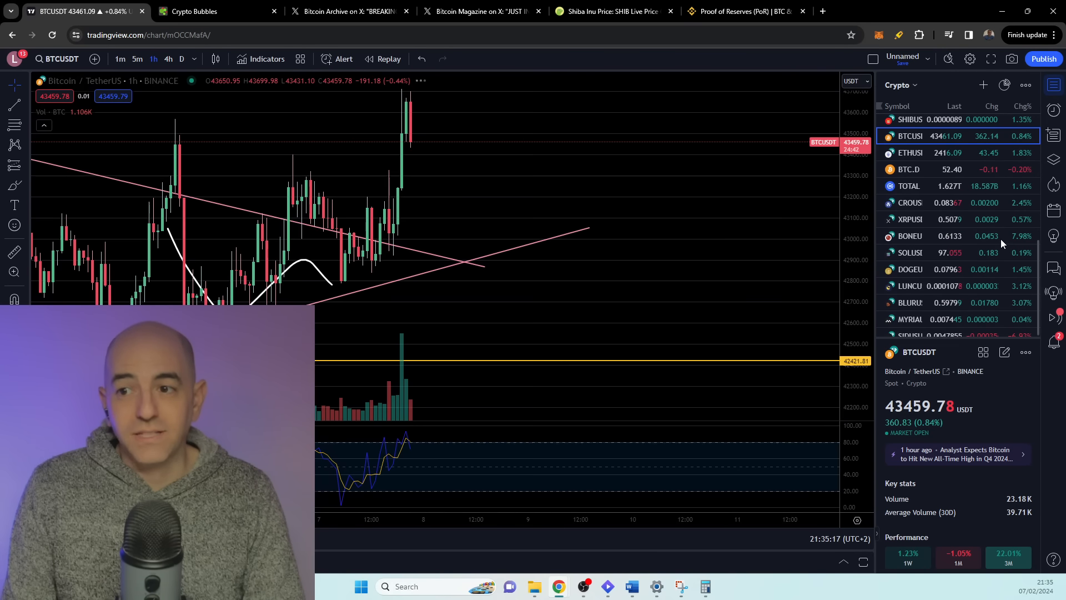
scroll("down", 3)
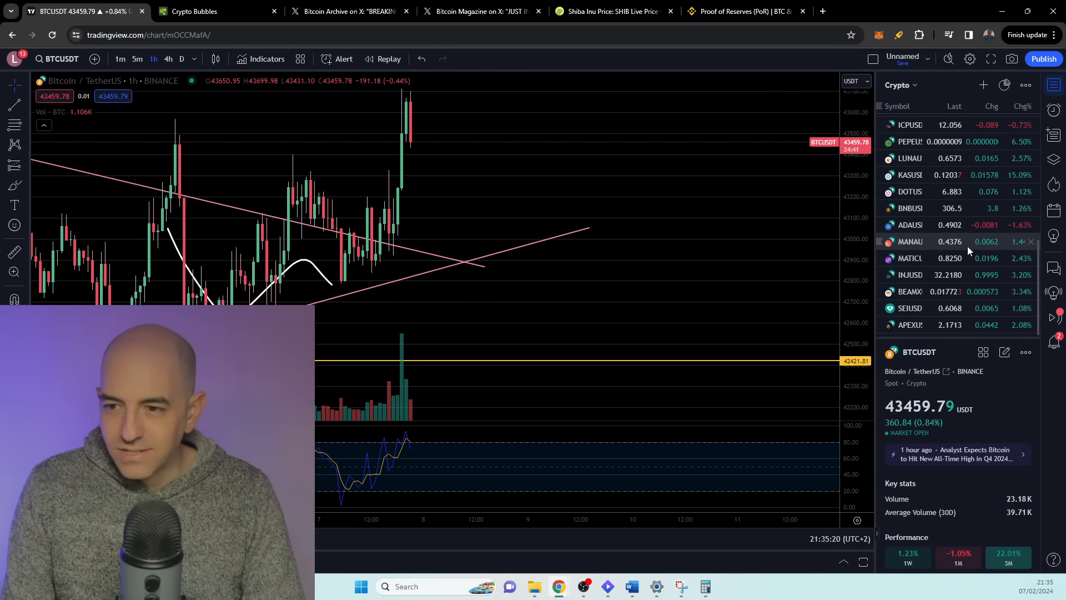
Open KASUSDT from the watchlist on daily candles, showing its ~15% gain.
left_click(911, 175)
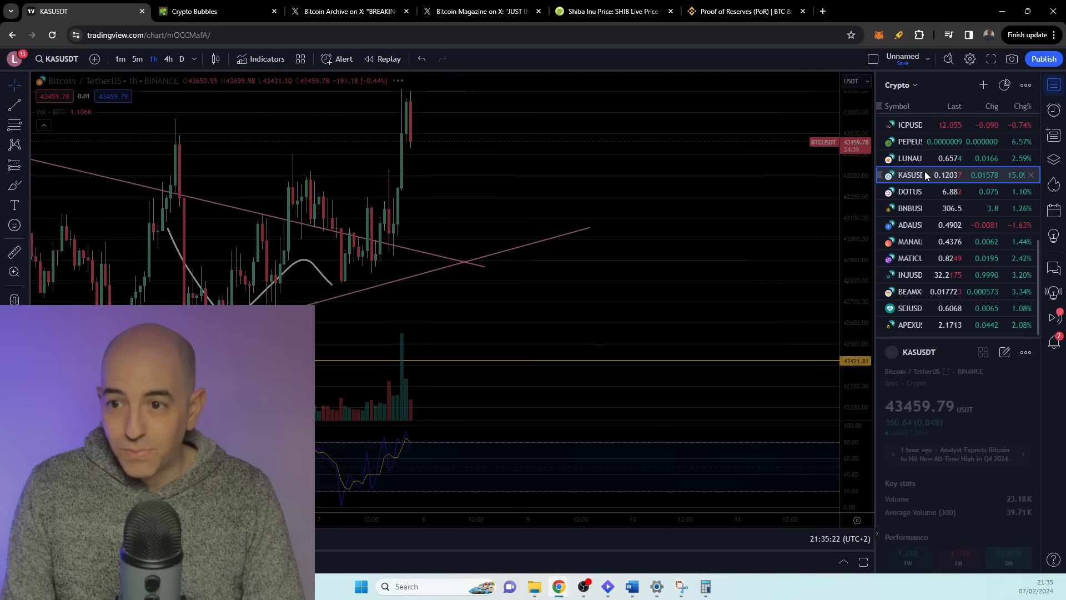
left_click(909, 174)
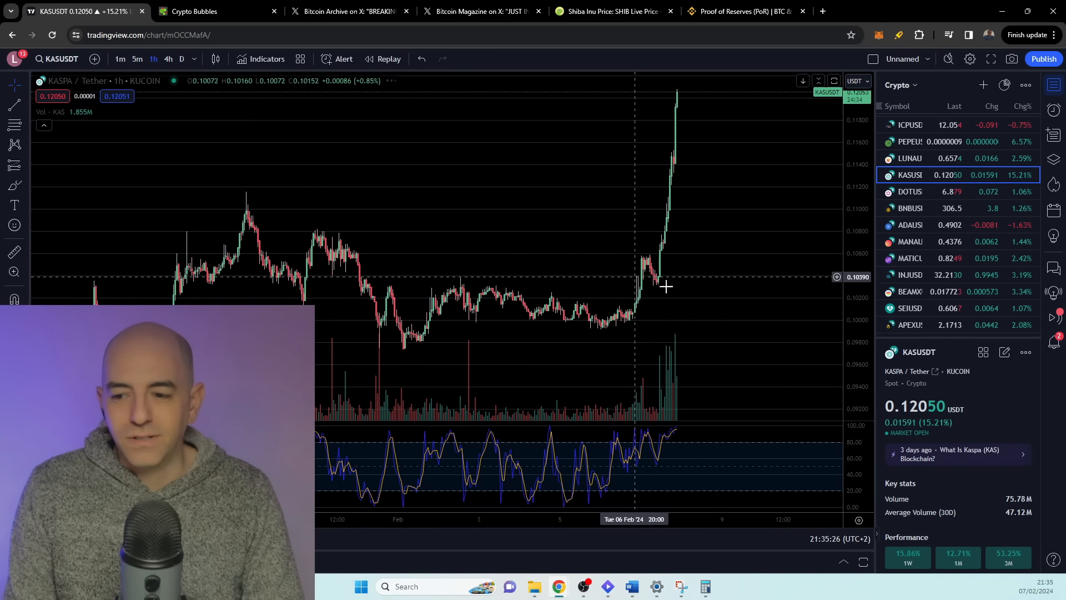
mouse_move(704, 272)
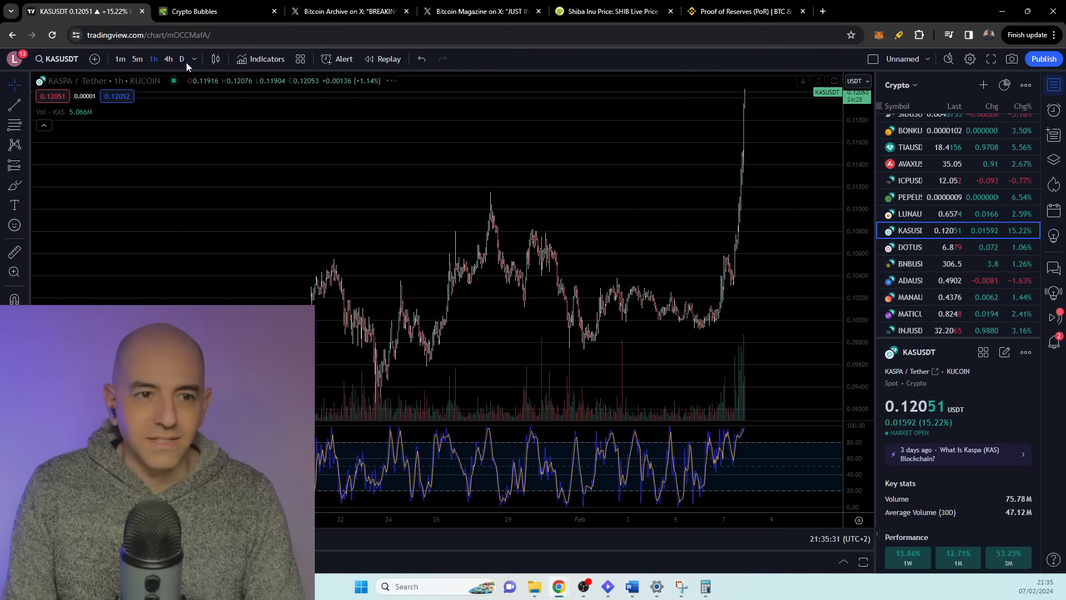
left_click(181, 60)
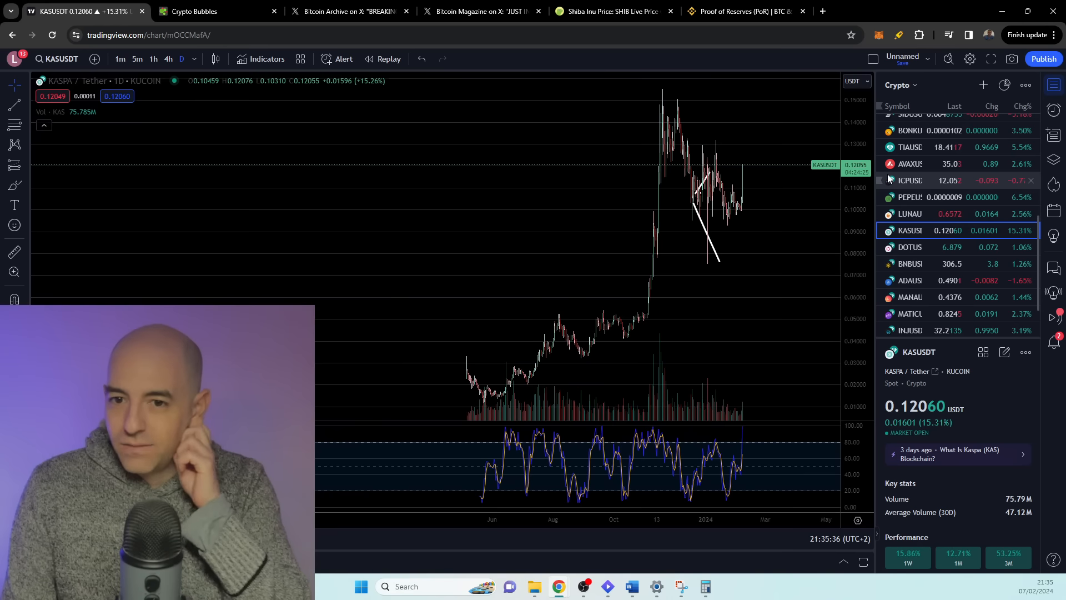
scroll("up", 3)
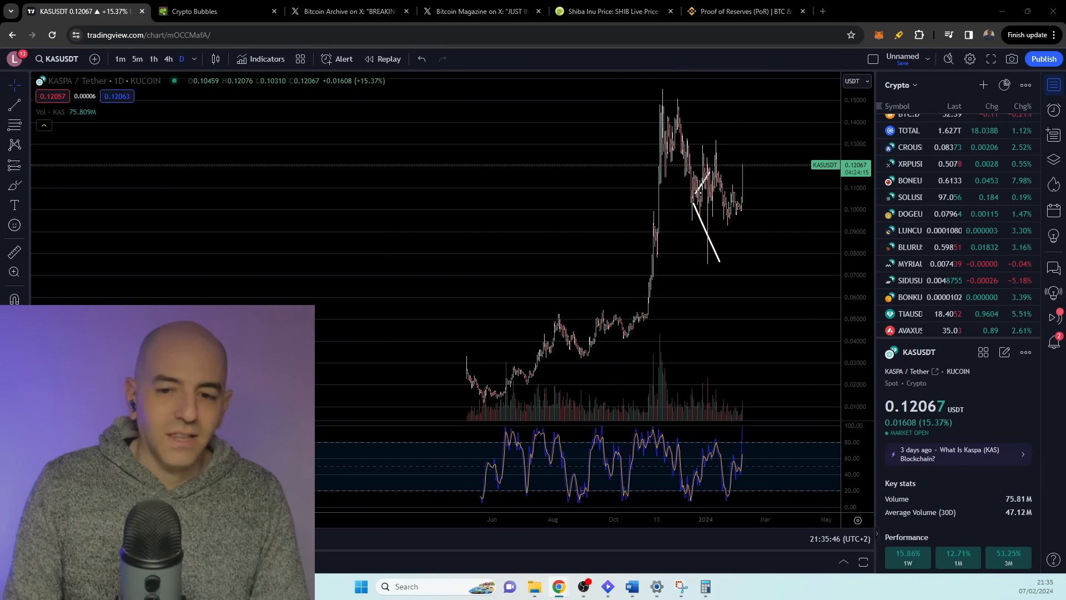
left_click(609, 11)
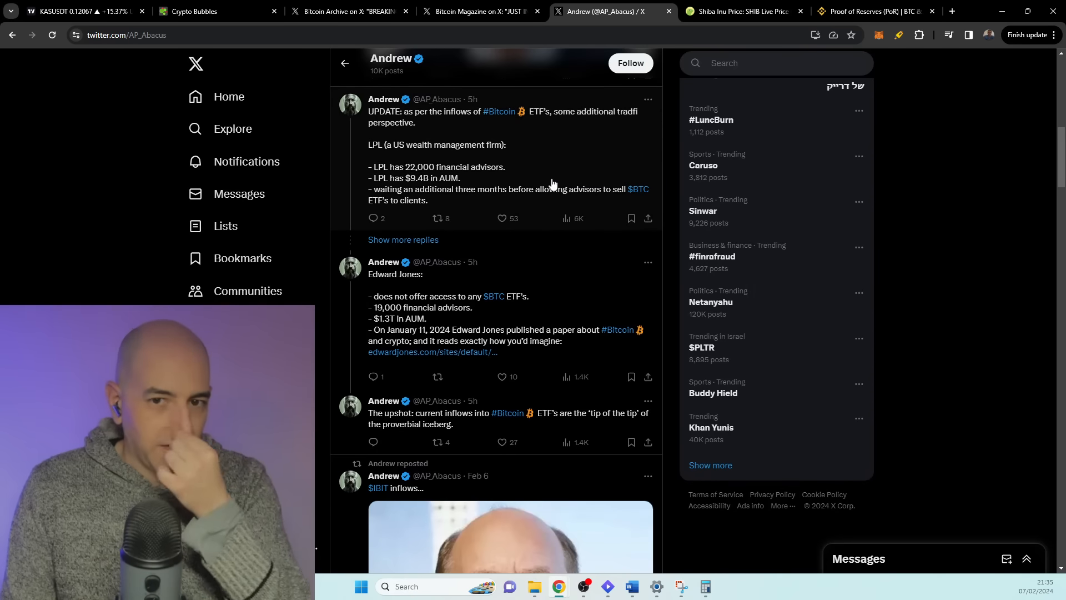
scroll("up", 3)
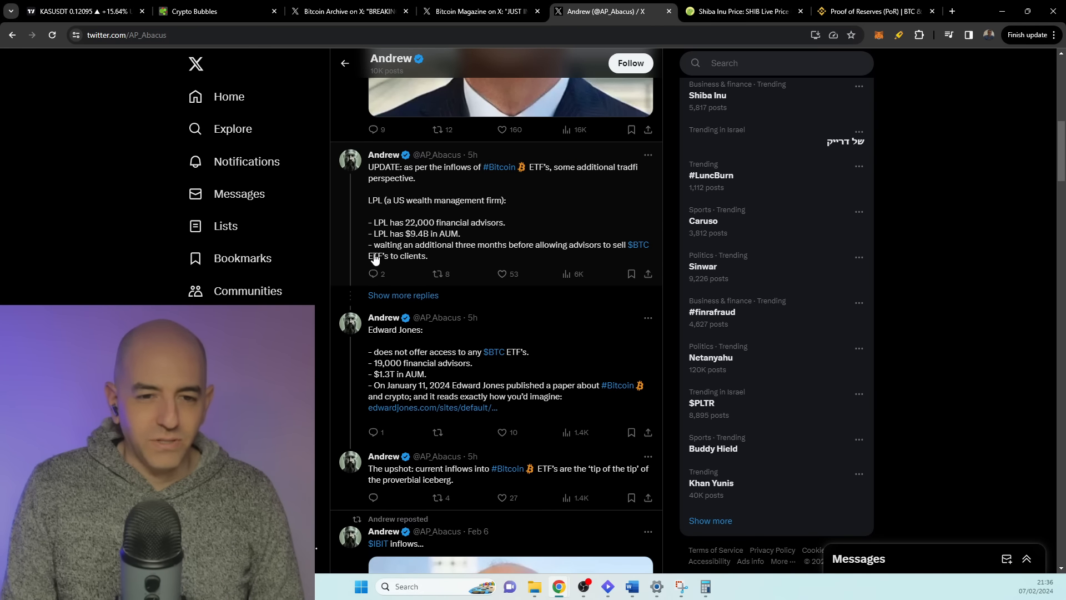
scroll("down", 3)
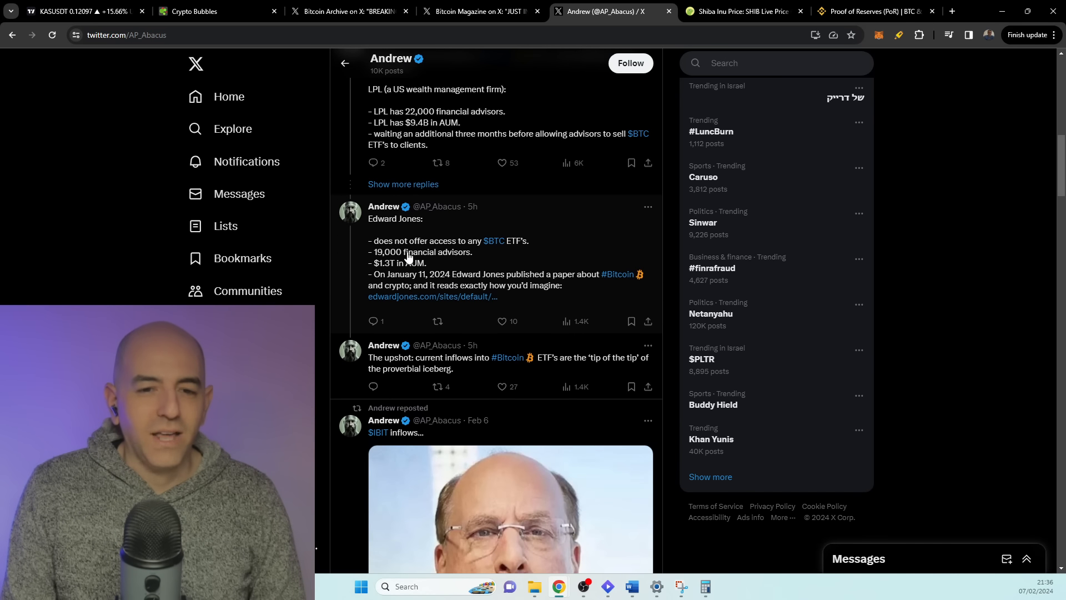
mouse_move(522, 250)
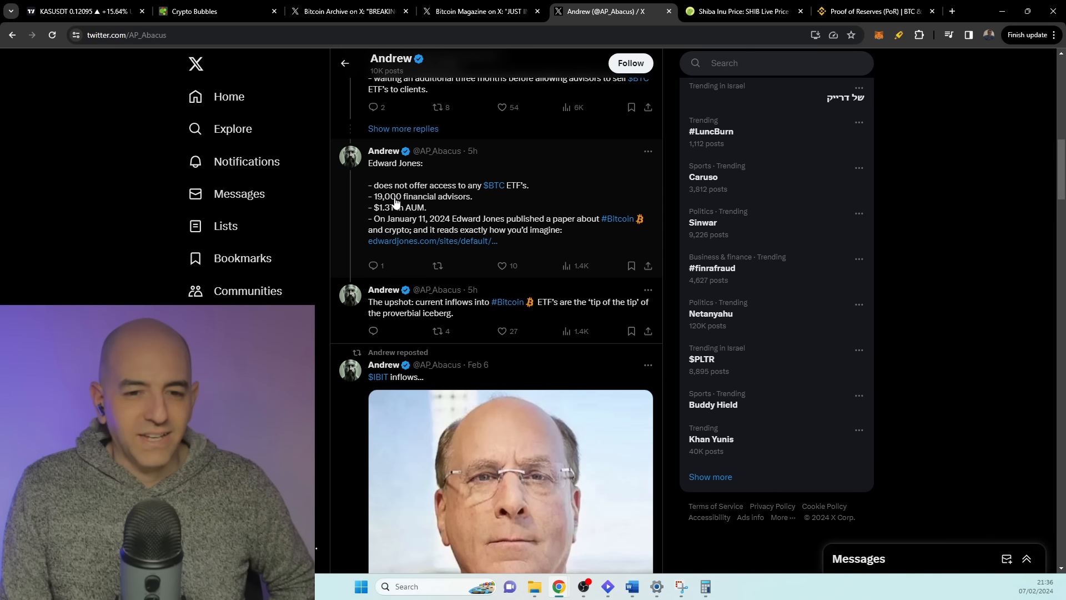
scroll("up", 3)
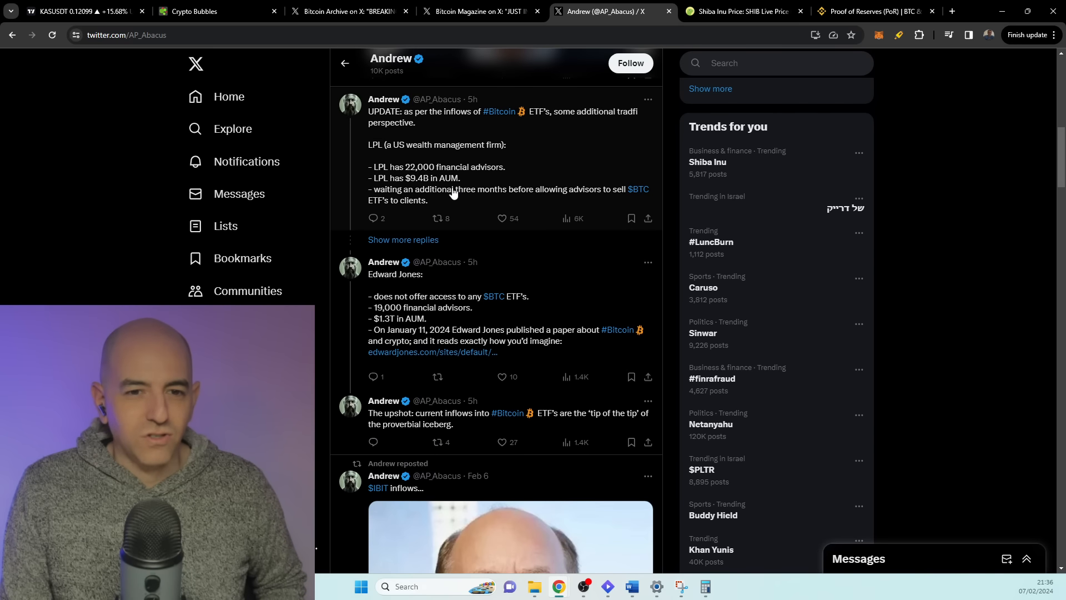
mouse_move(458, 238)
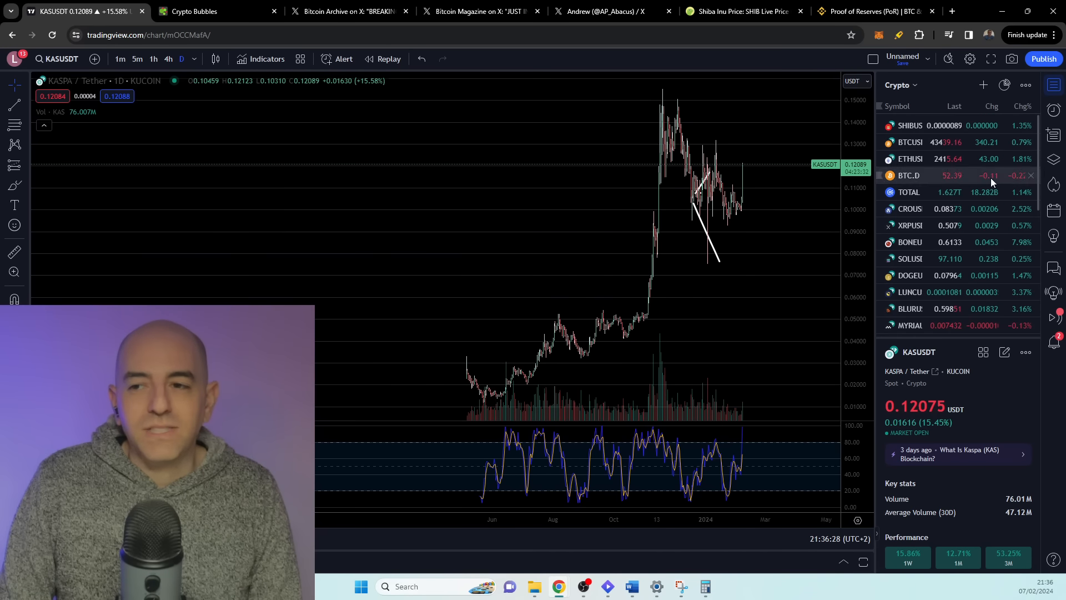
Switch back to BTCUSDT daily to review its support, resistance levels and trendlines.
left_click(909, 142)
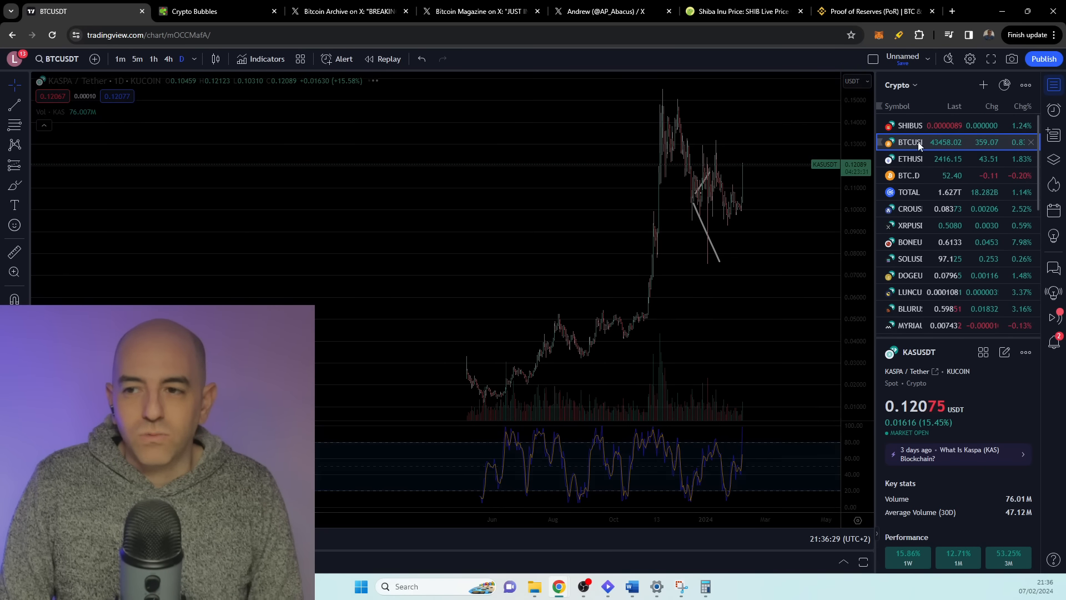
left_click(909, 142)
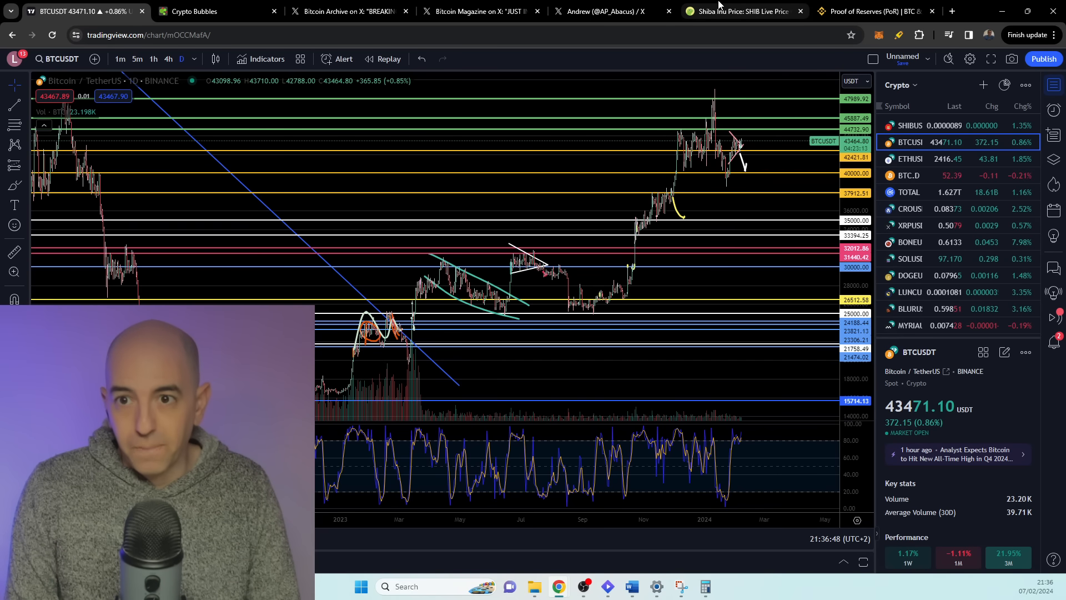
mouse_move(745, 11)
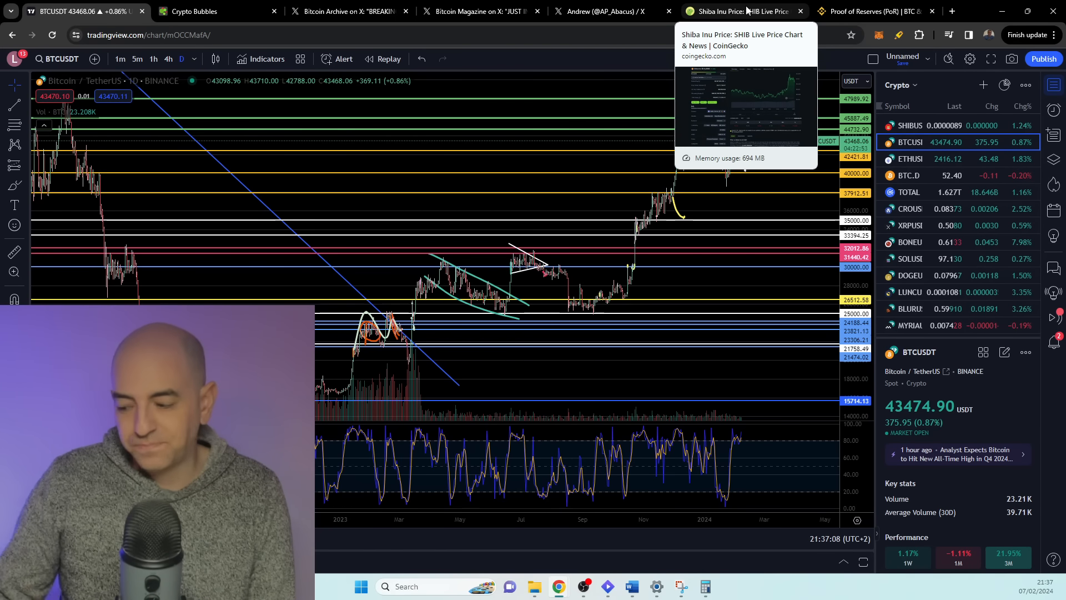
Browse the CoinGecko Shiba Inu Markets table, led by Binance SHIB/USDT at 11.5%.
left_click(741, 11)
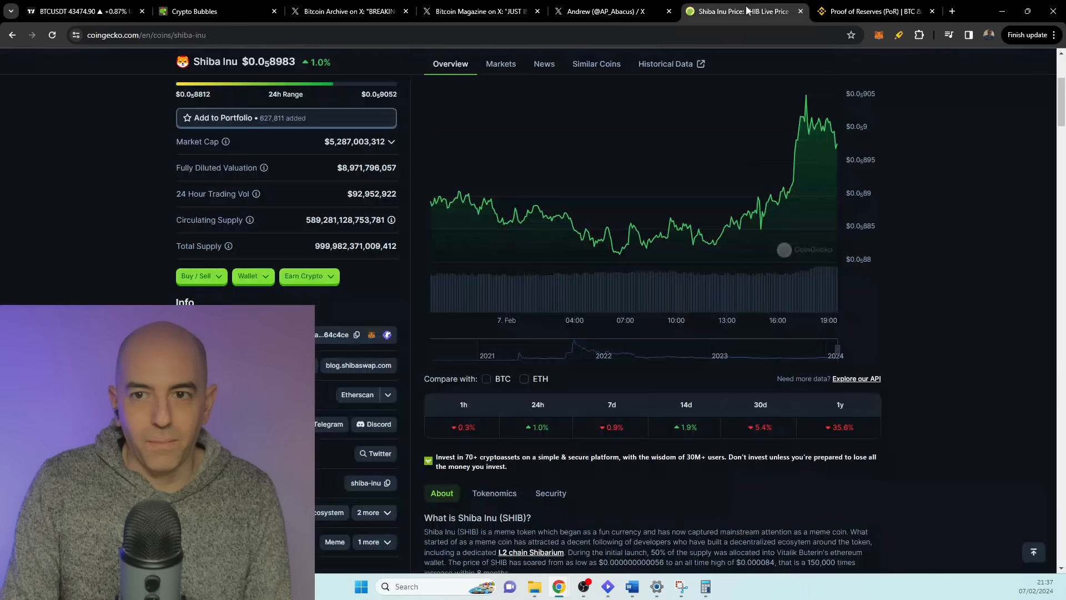
scroll("down", 3)
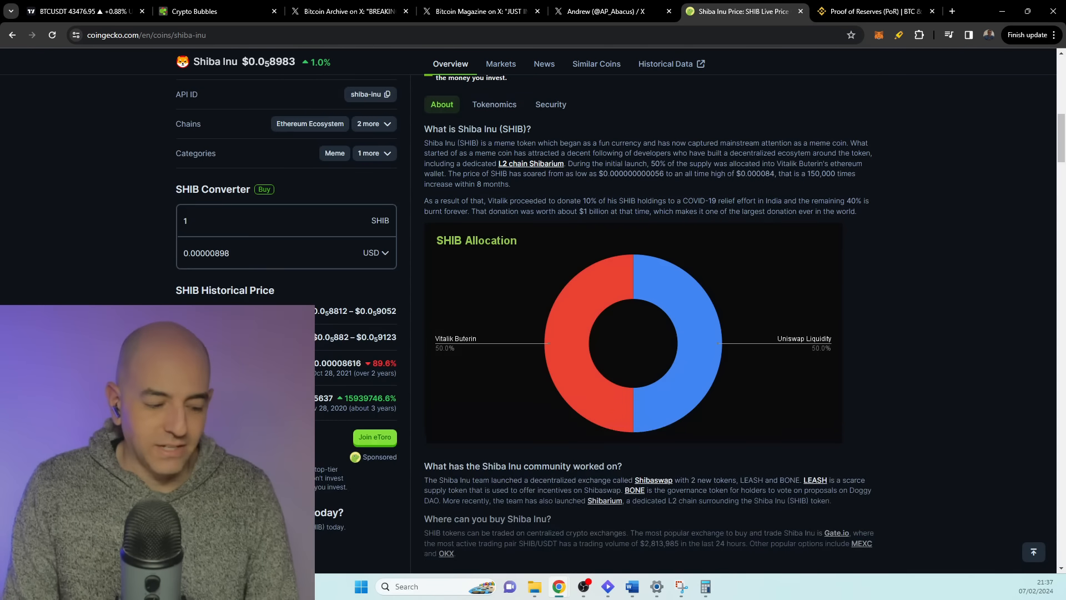
left_click(500, 63)
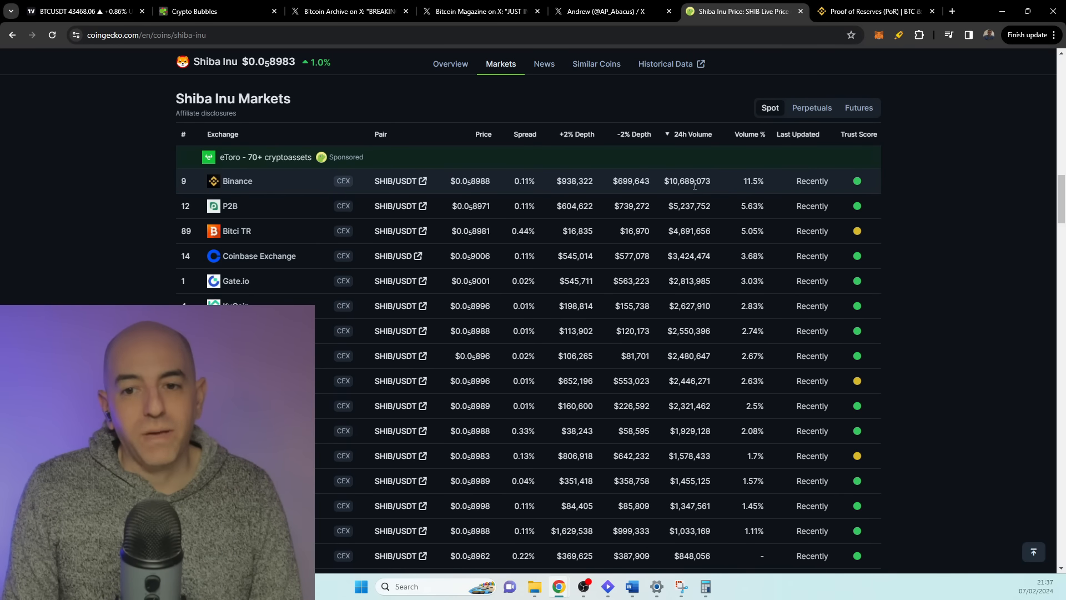
scroll("down", 3)
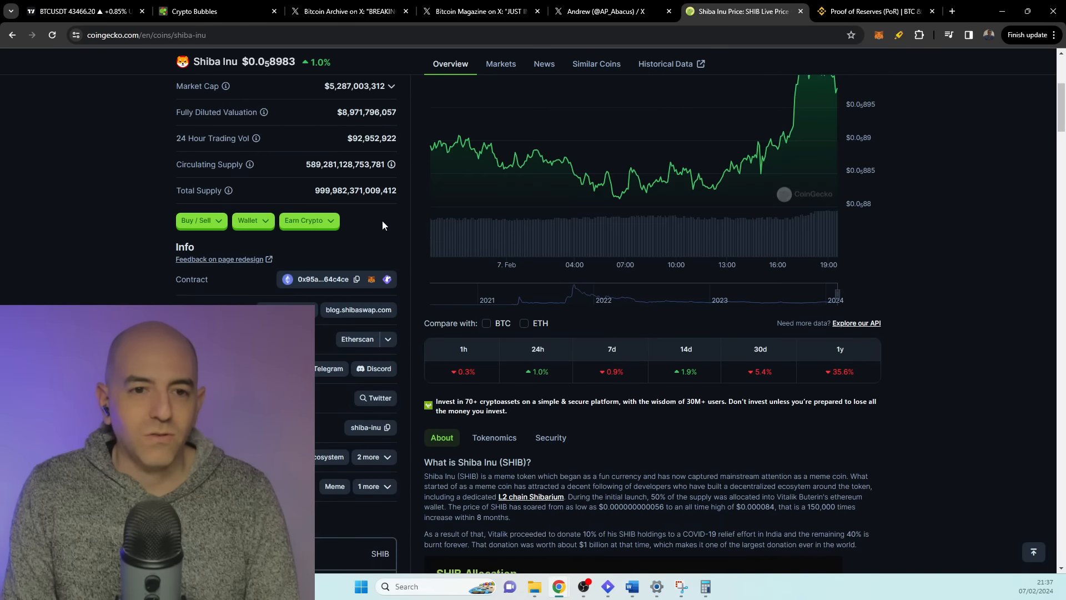
scroll("up", 3)
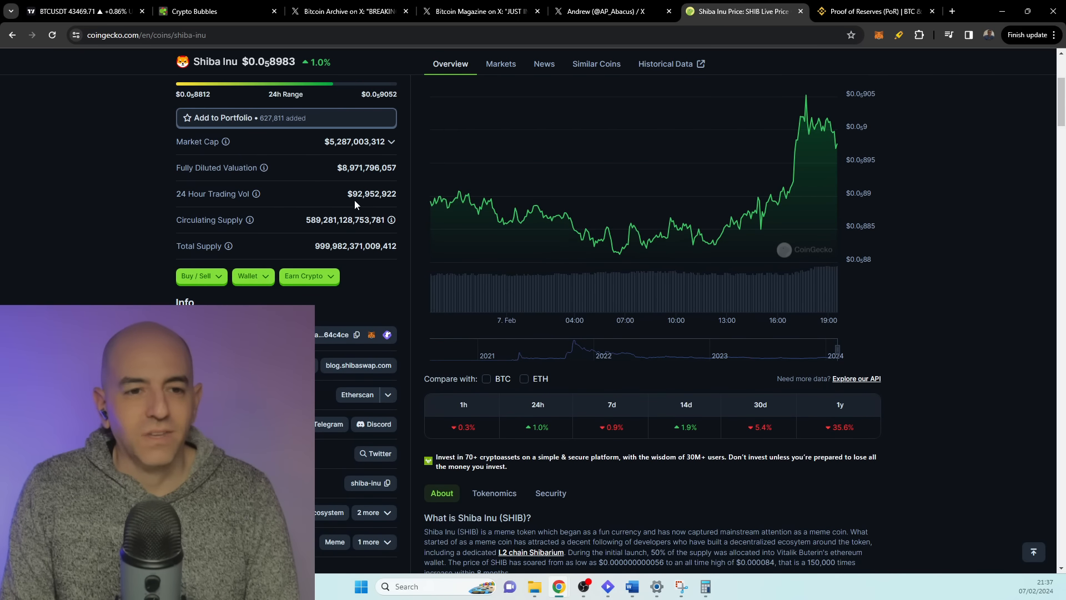
scroll("down", 3)
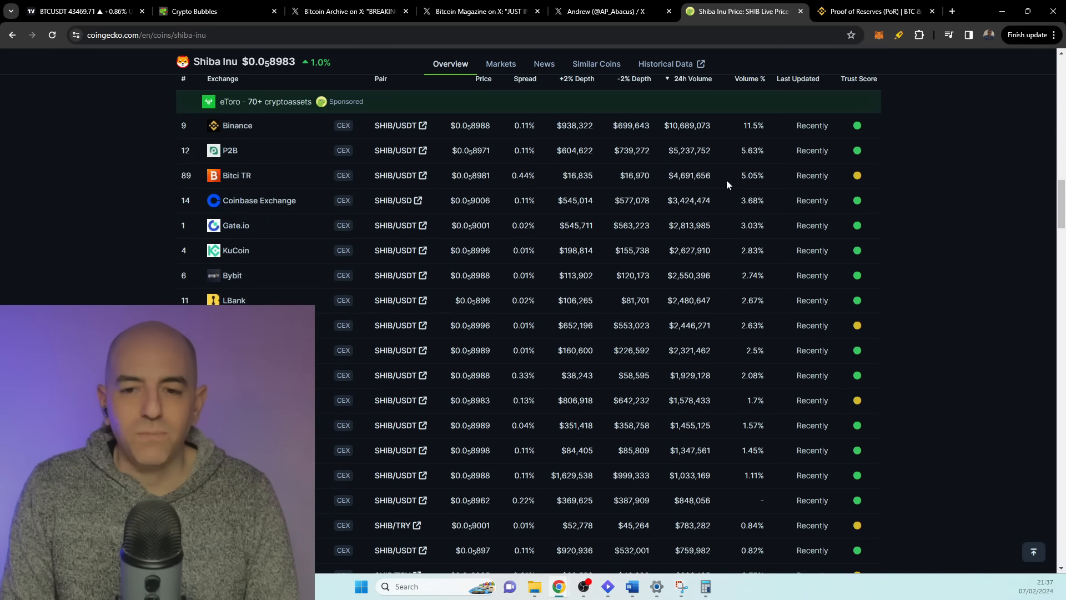
scroll("up", 3)
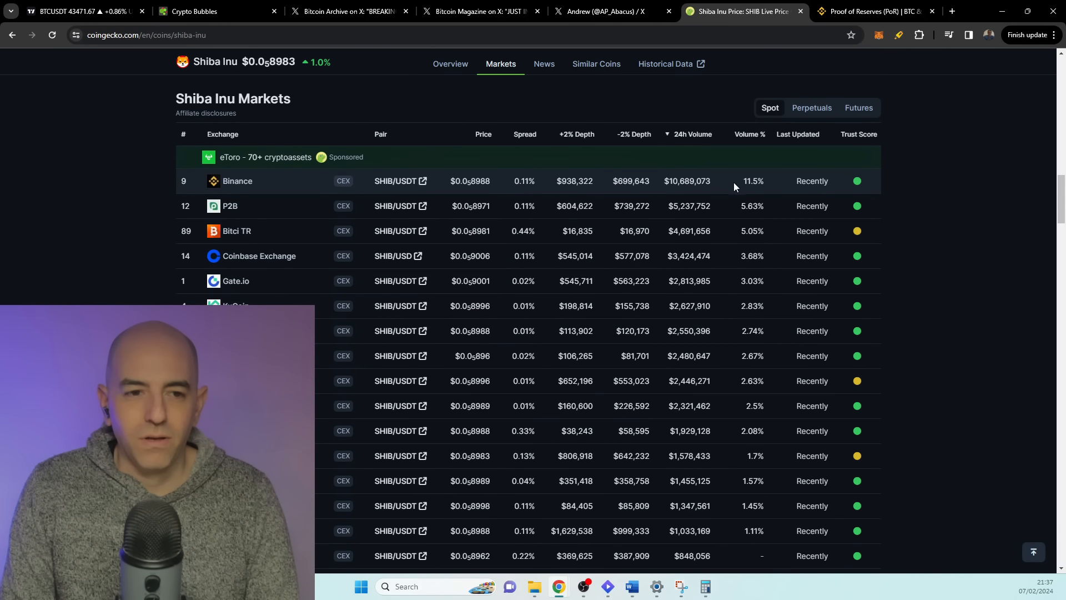
mouse_move(749, 182)
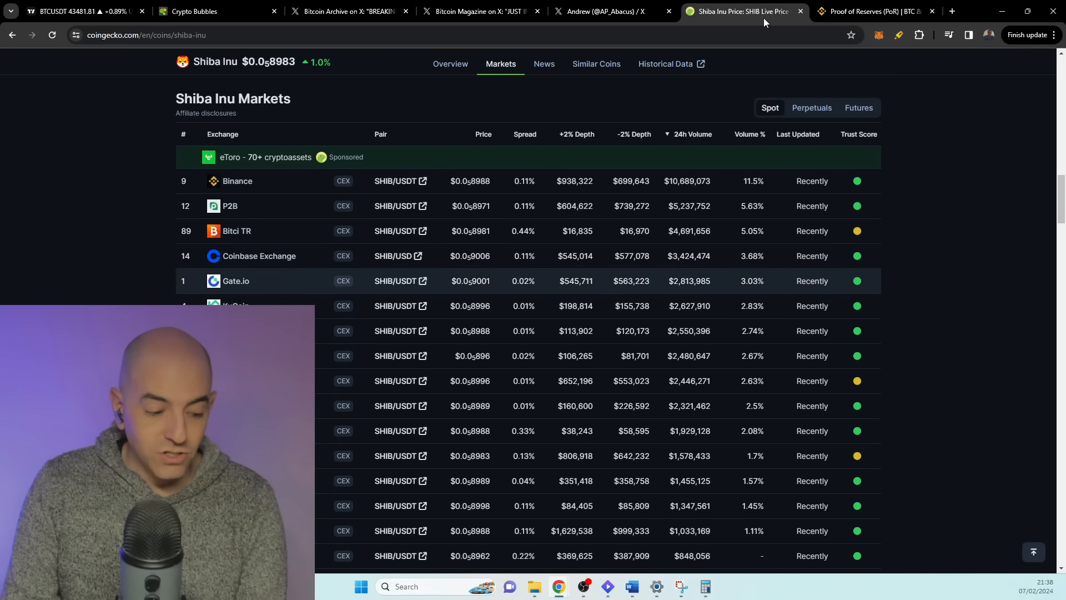
mouse_move(878, 11)
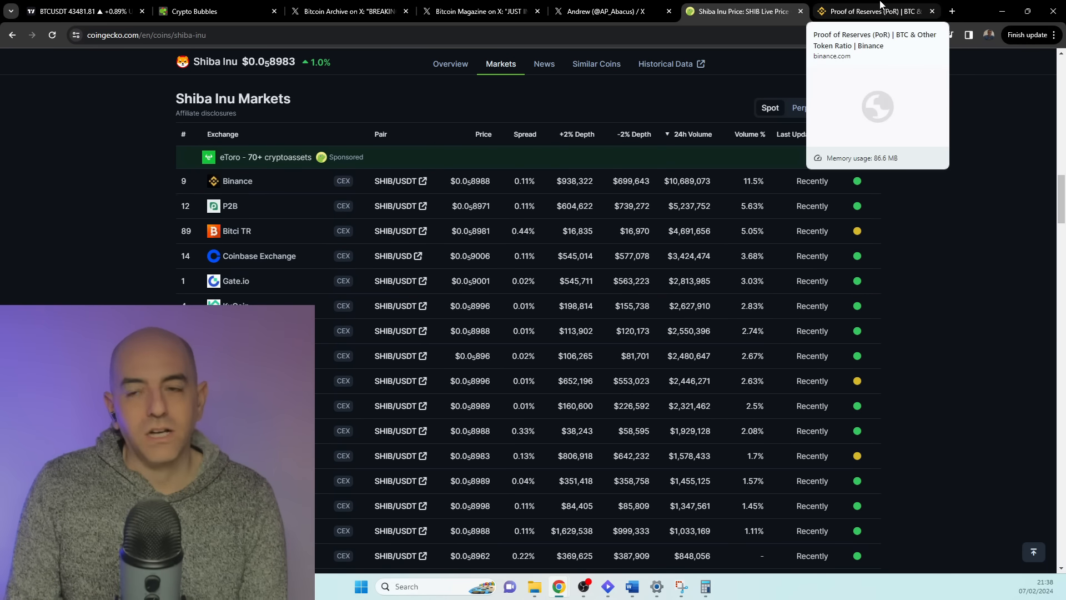
left_click(870, 11)
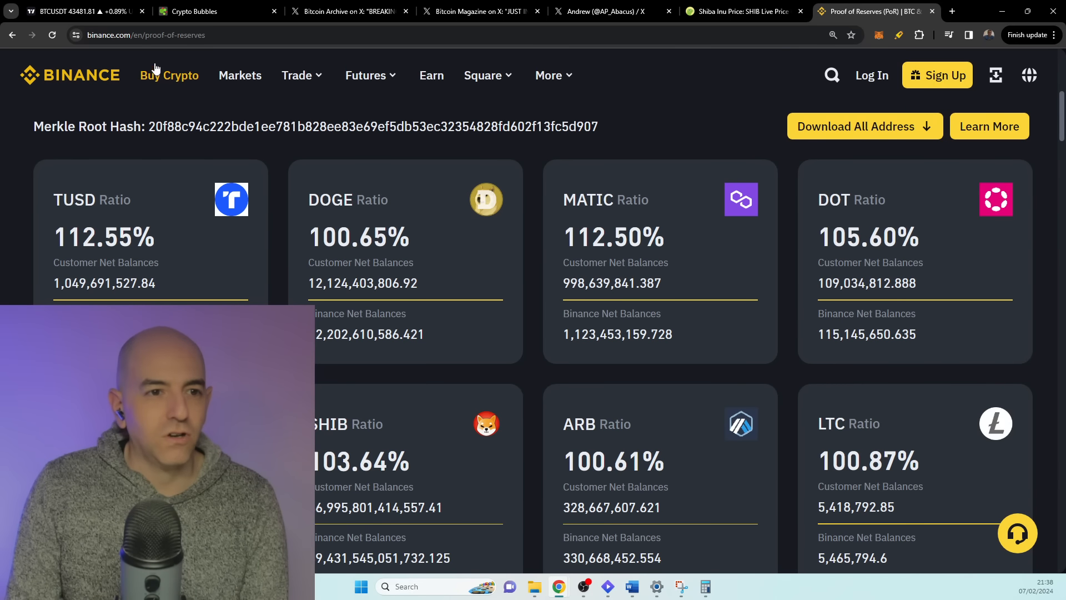
mouse_move(193, 48)
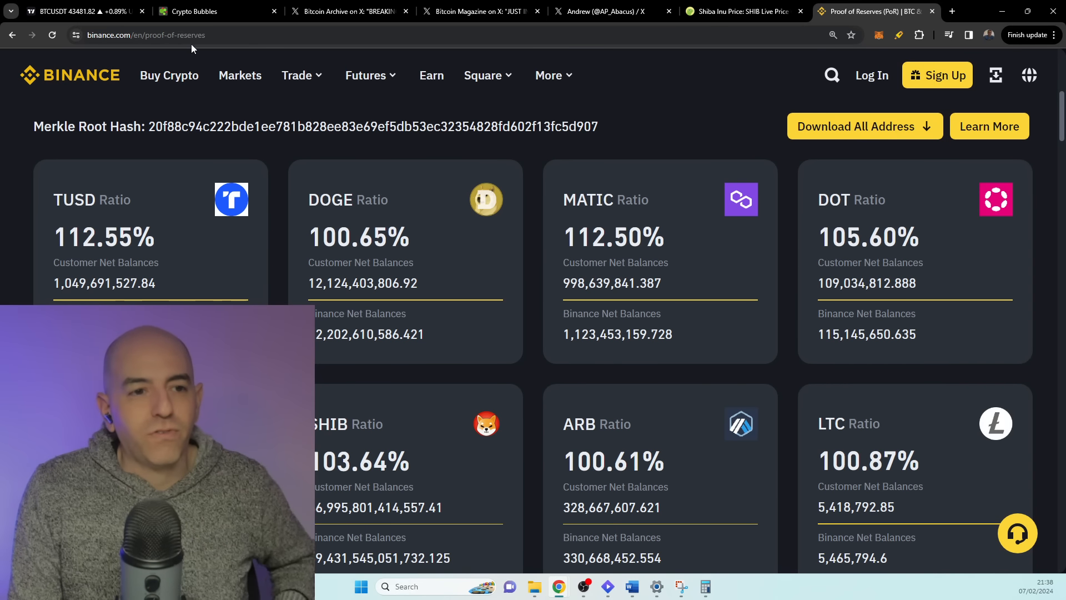
scroll("down", 3)
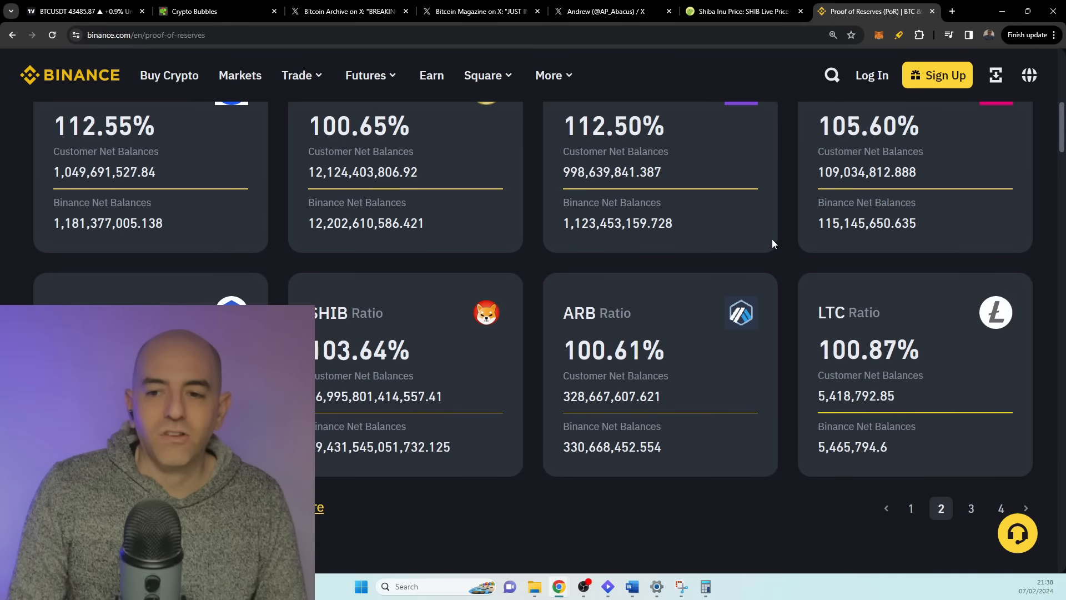
scroll("up", 3)
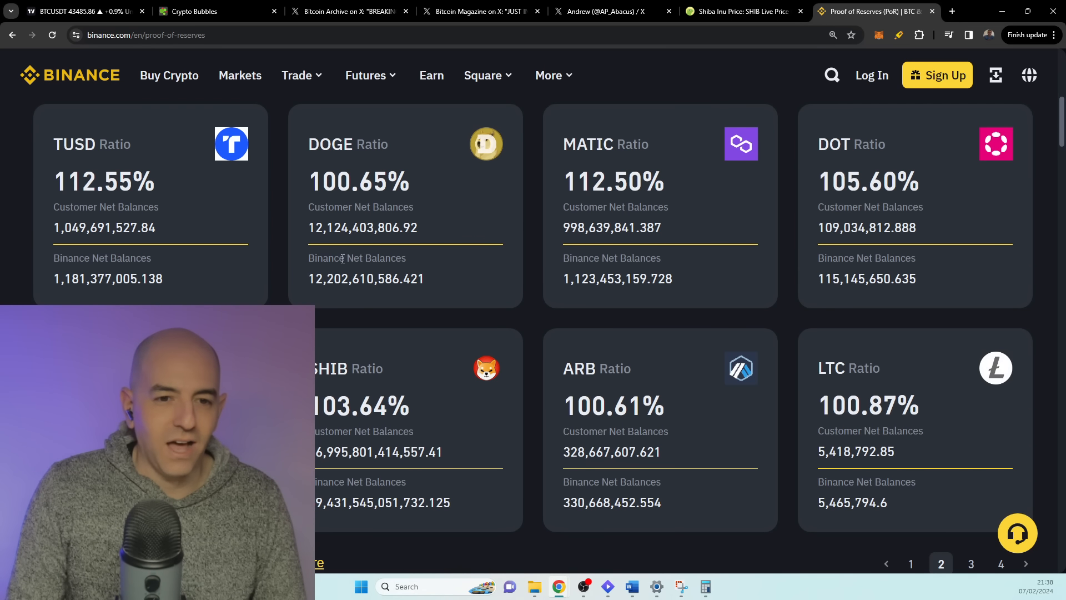
scroll("down", 3)
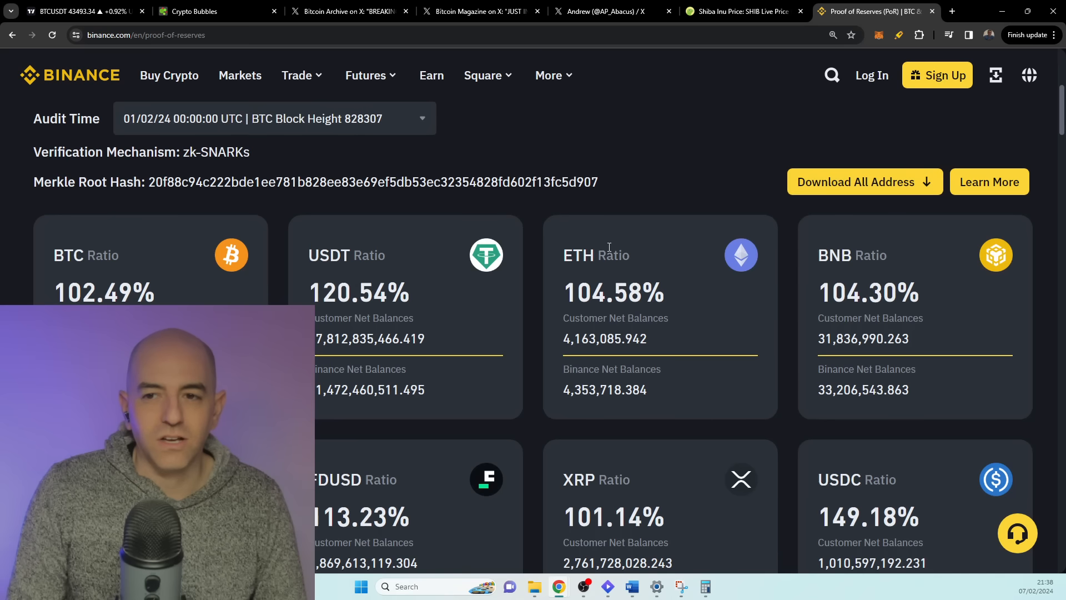
scroll("down", 3)
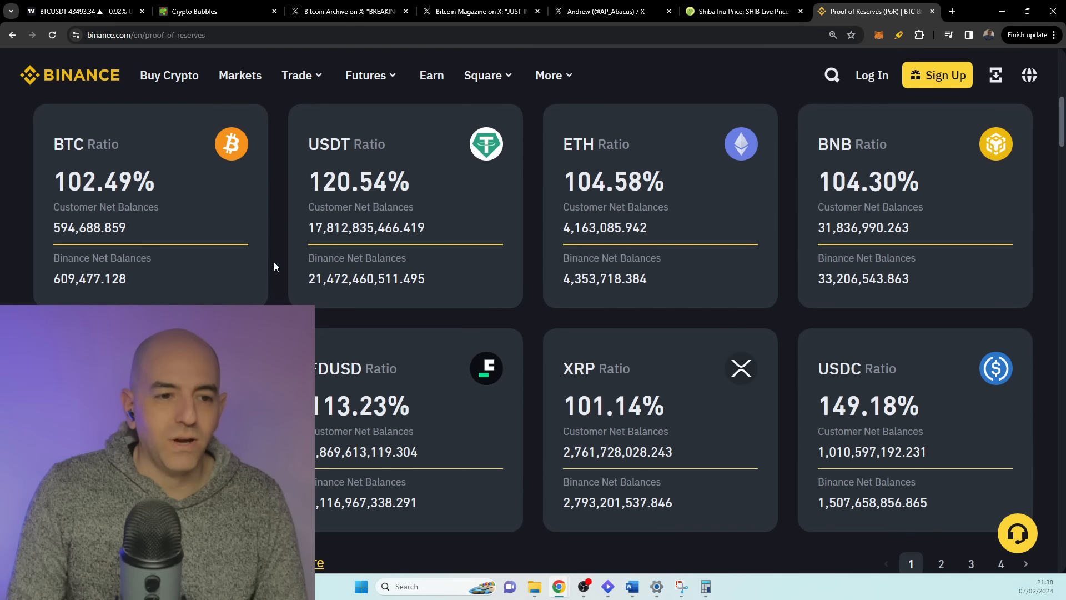
scroll("down", 3)
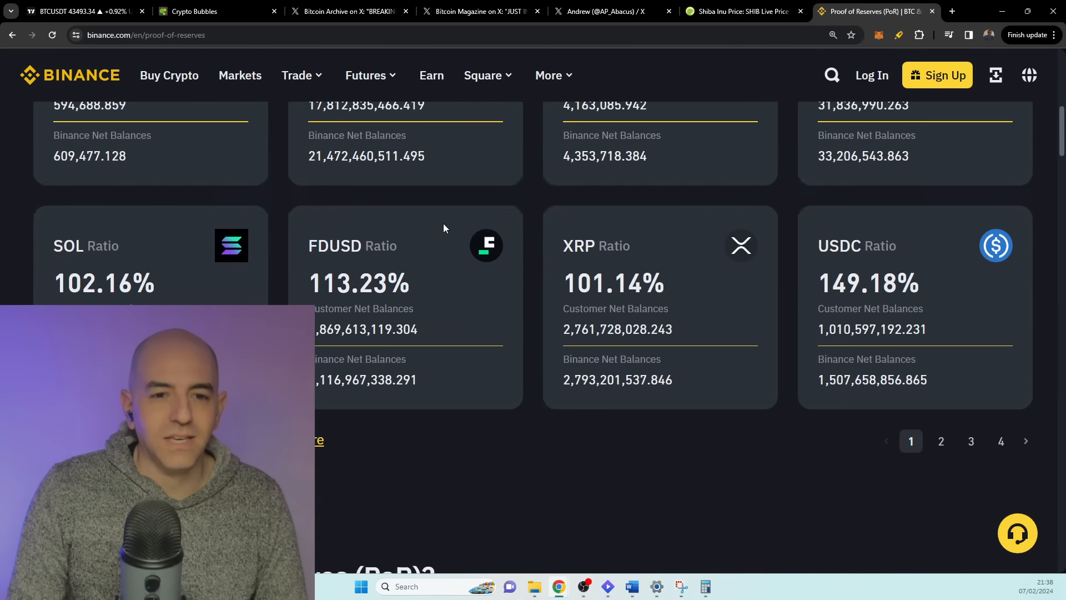
scroll("up", 3)
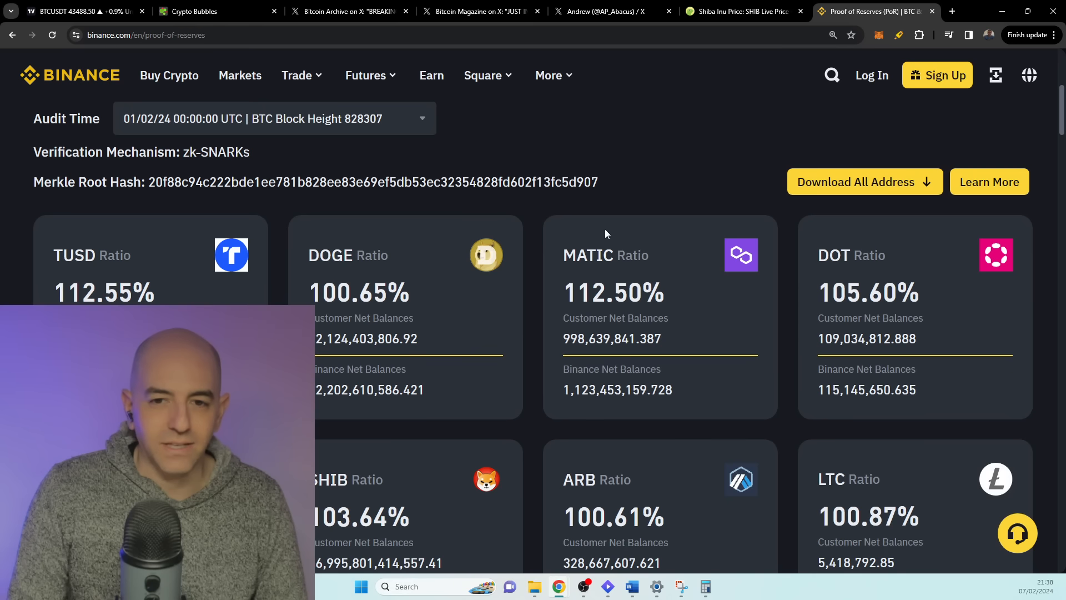
scroll("up", 3)
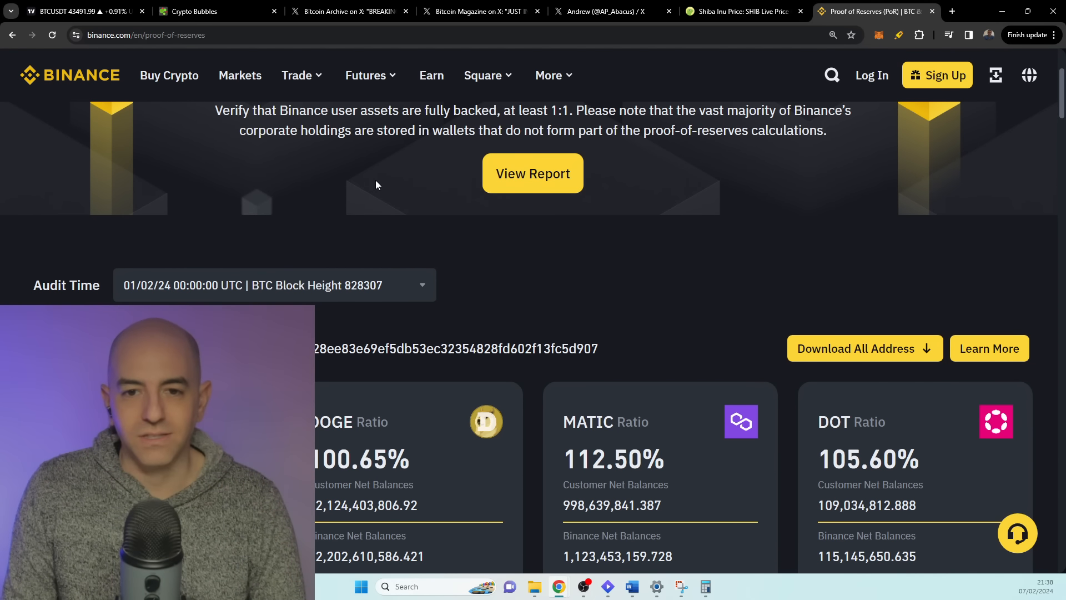
scroll("down", 3)
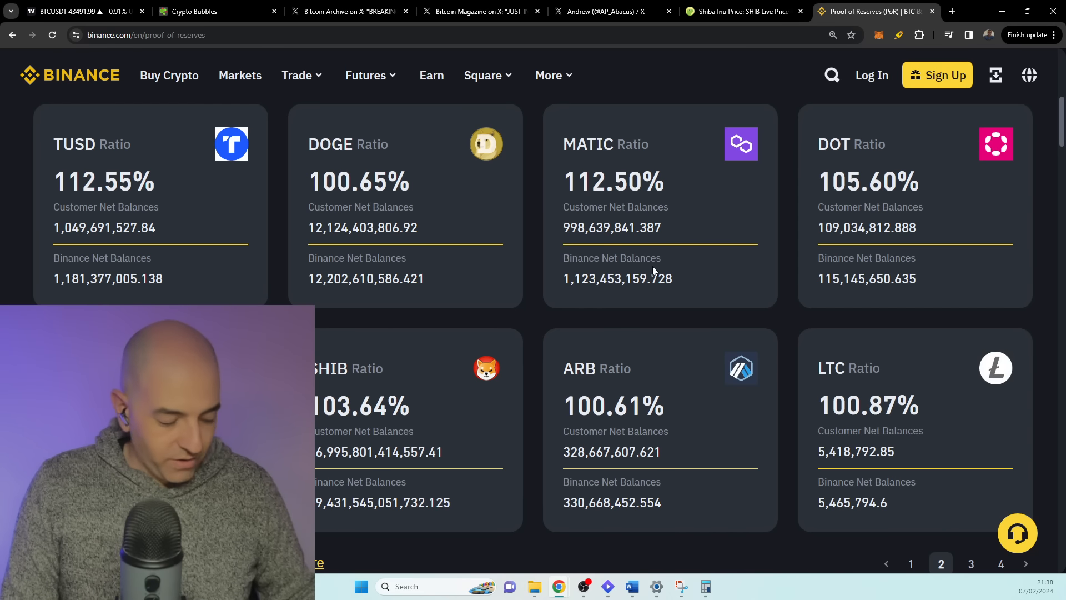
scroll("down", 3)
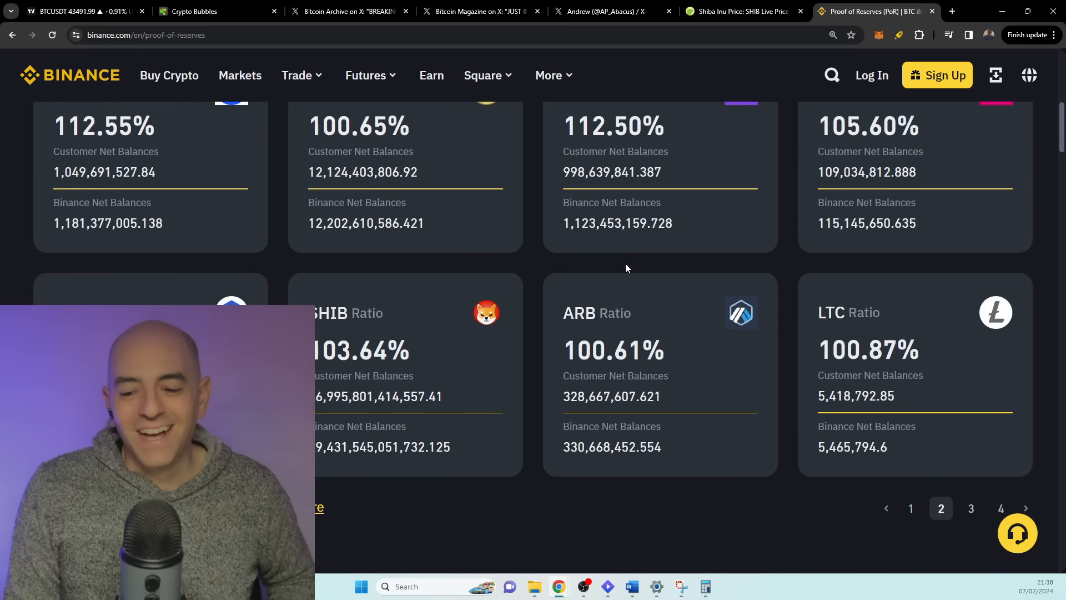
scroll("down", 3)
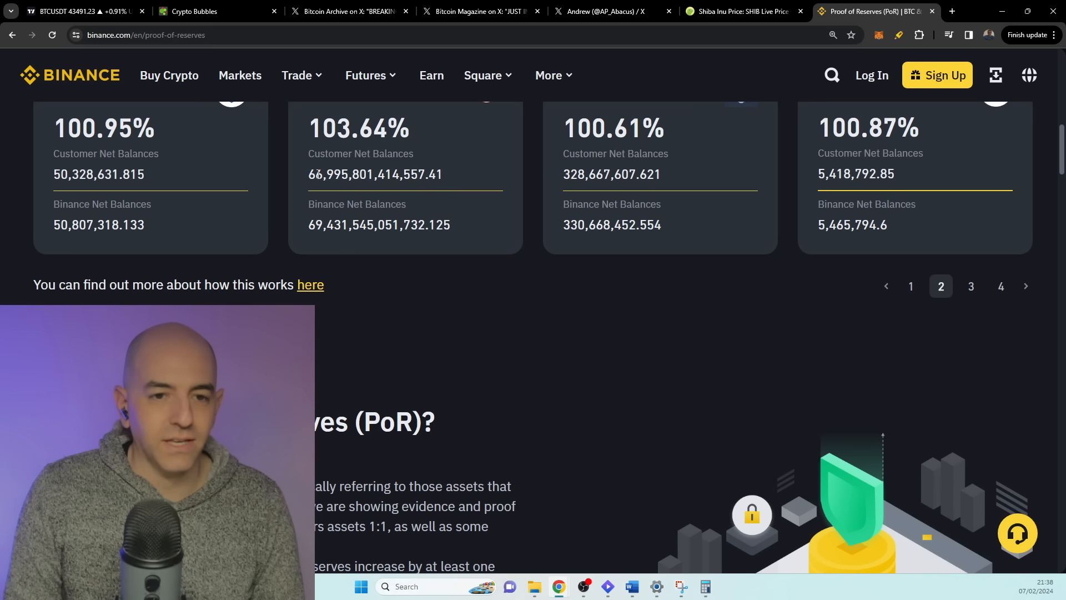
Highlight the SHIB Binance net balance figure, then clear the highlight.
double_click(329, 224)
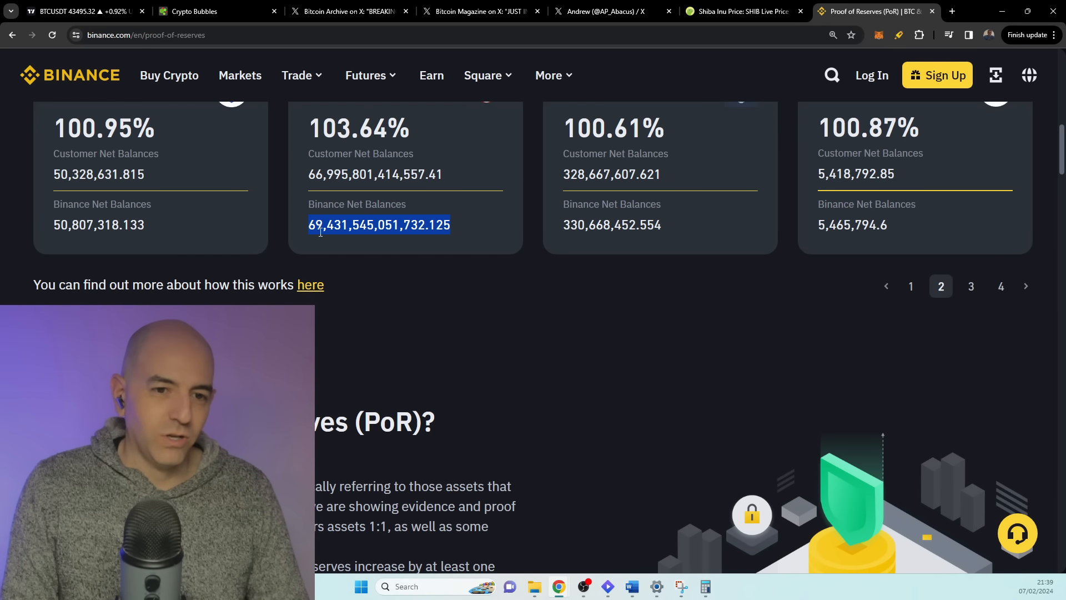
left_click(315, 225)
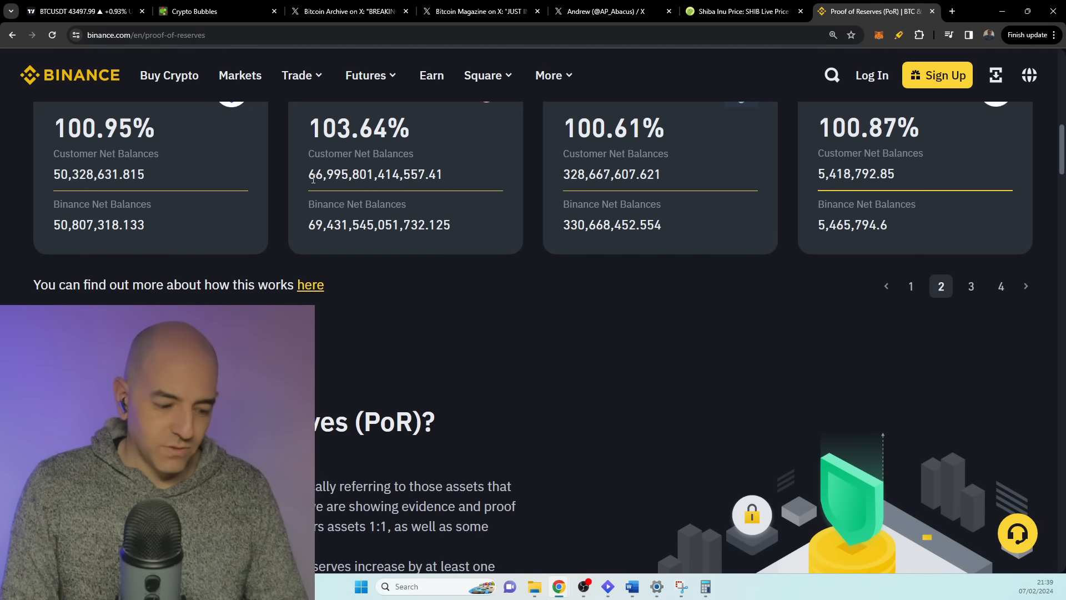
mouse_move(458, 176)
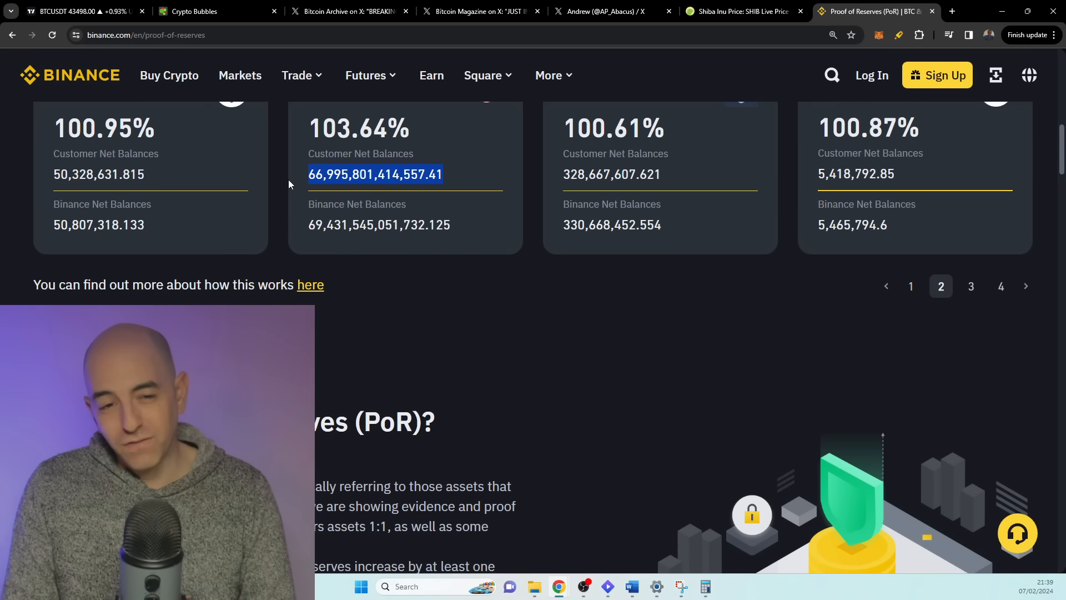
mouse_move(398, 5)
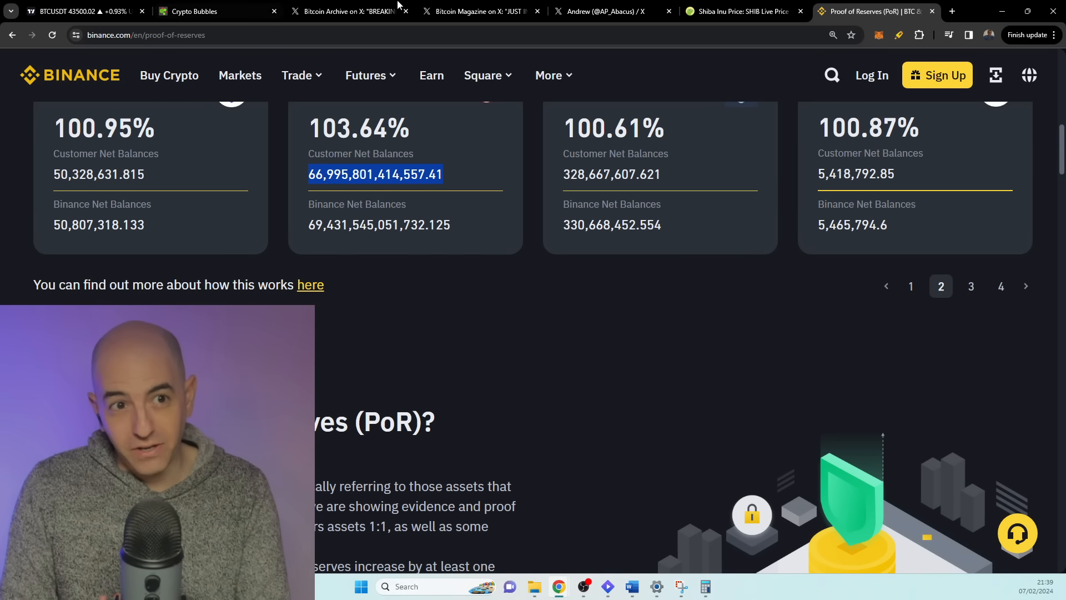
left_click(743, 12)
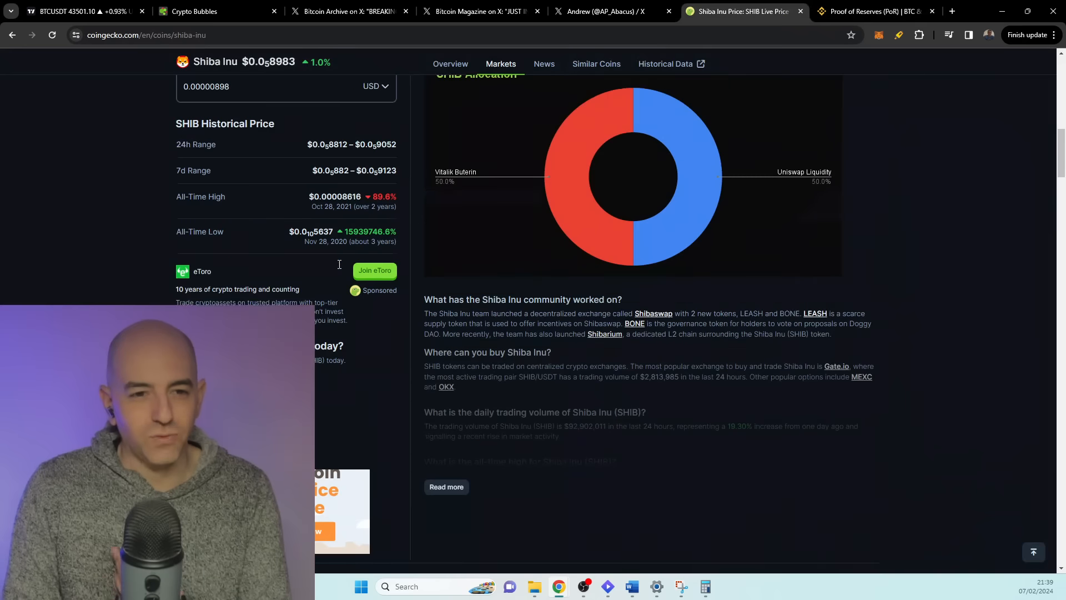
scroll("up", 3)
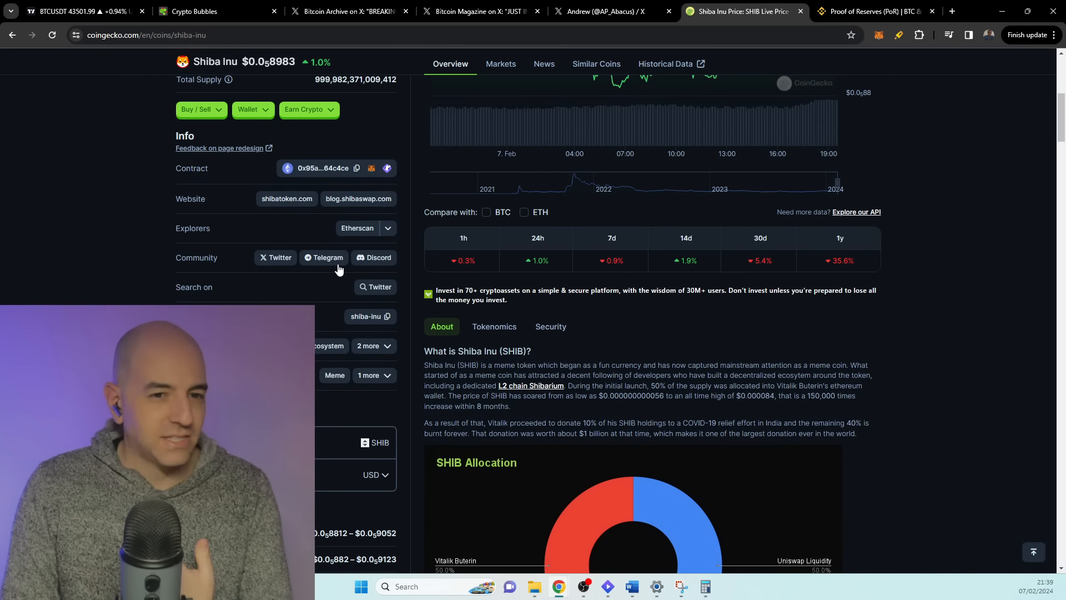
left_click(875, 12)
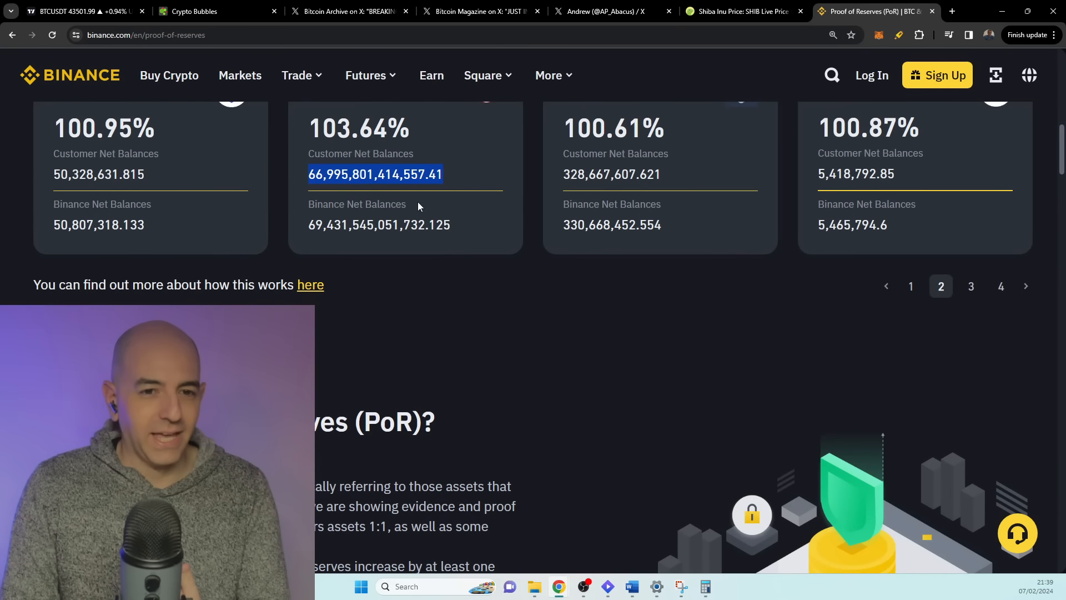
mouse_move(382, 178)
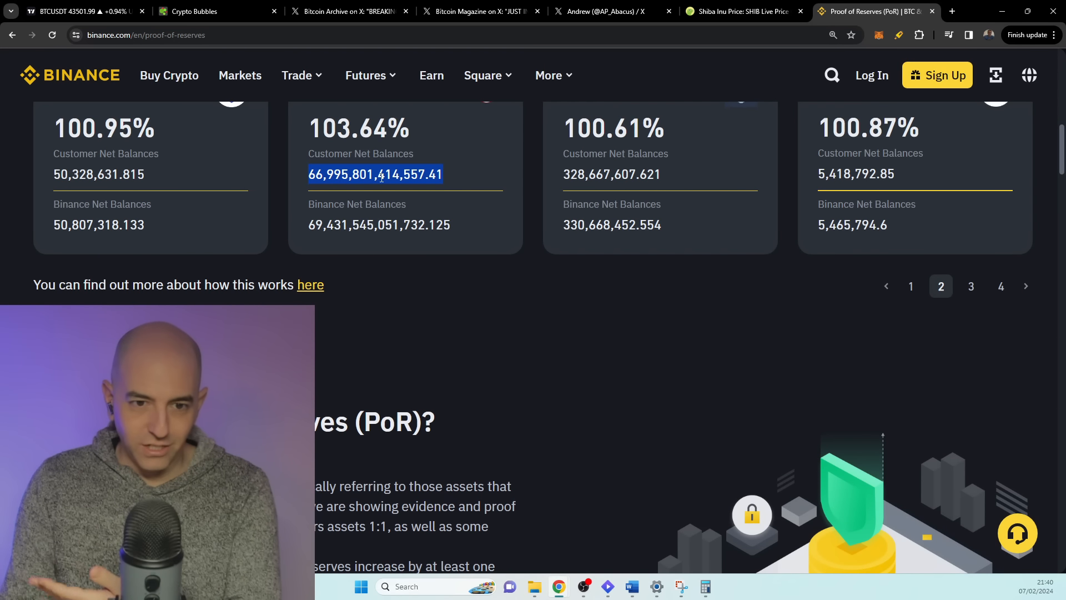